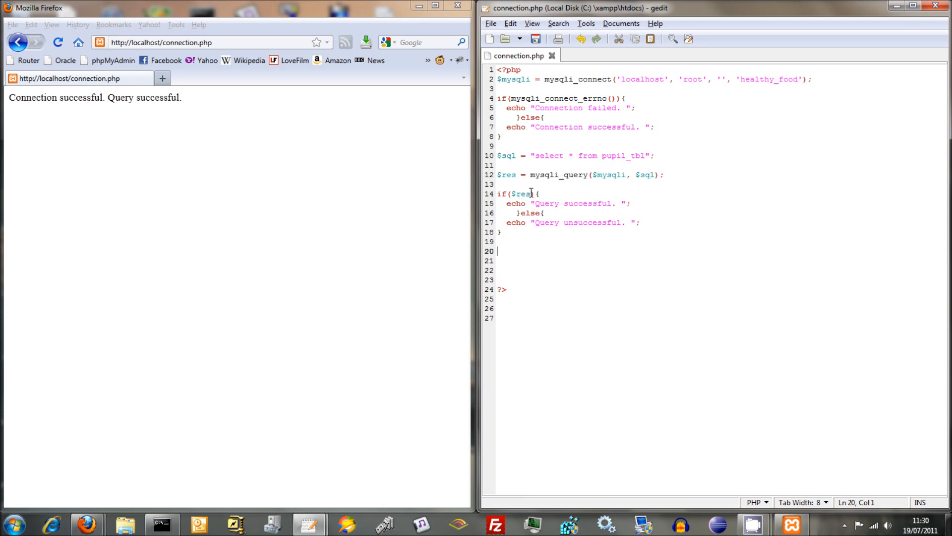
mouse_move(527, 251)
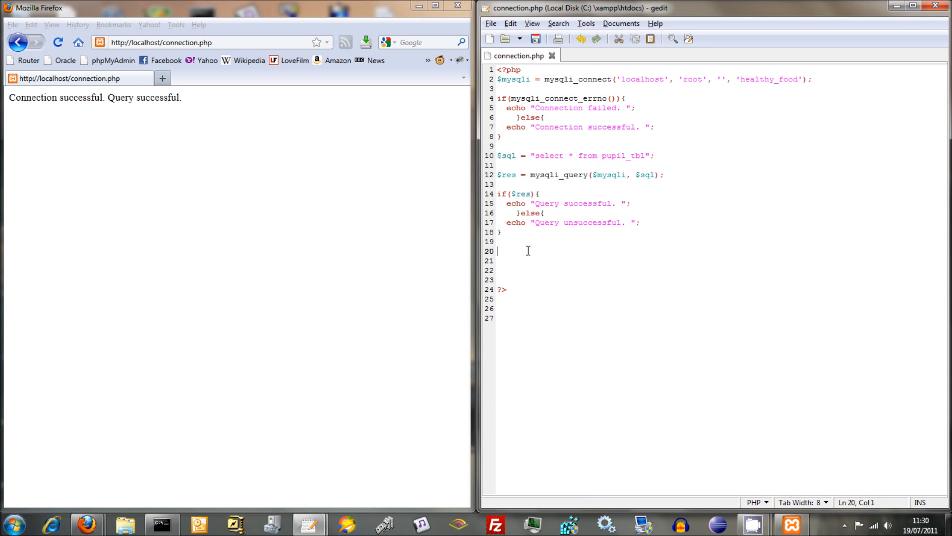
- Write line 20 as $pupil_array = mysqli_fetch_array($res); to fetch the query row
type("mysq")
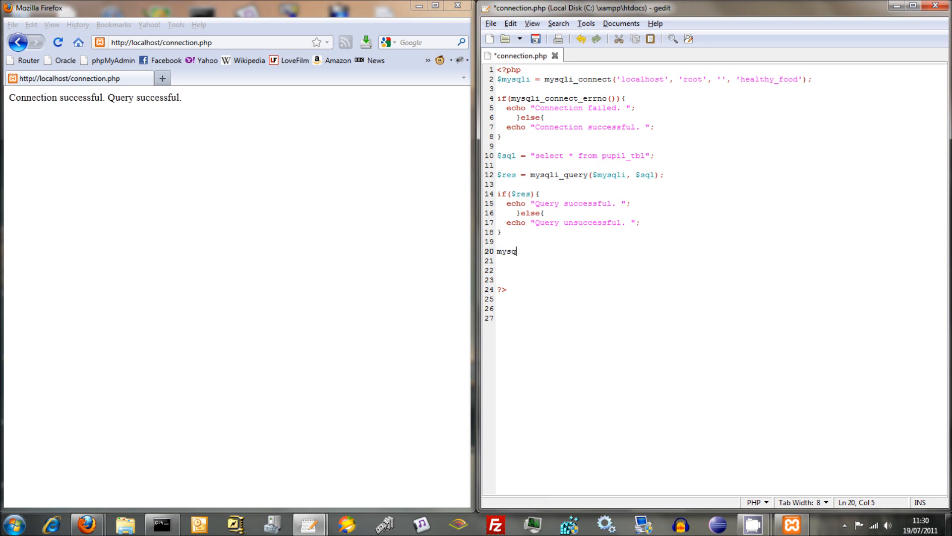
type("li_fet")
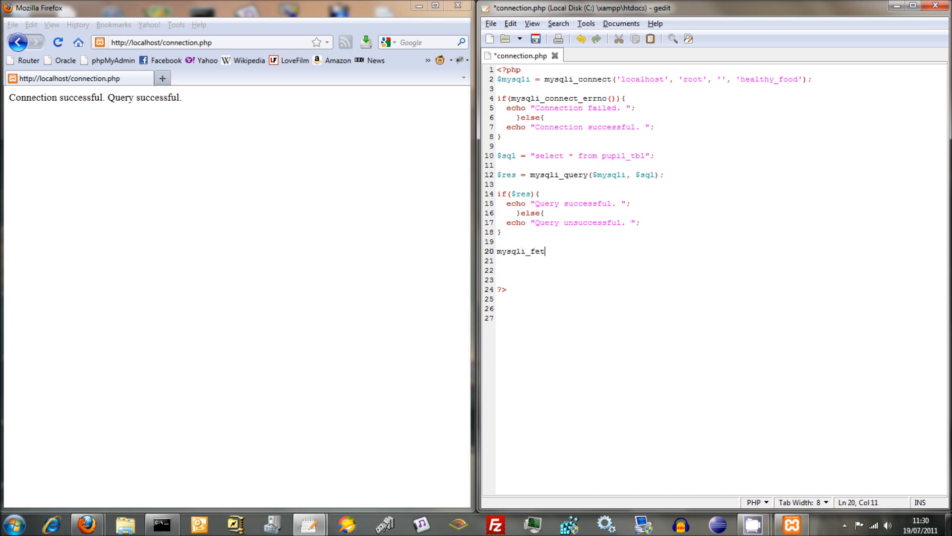
type("ch_array(")
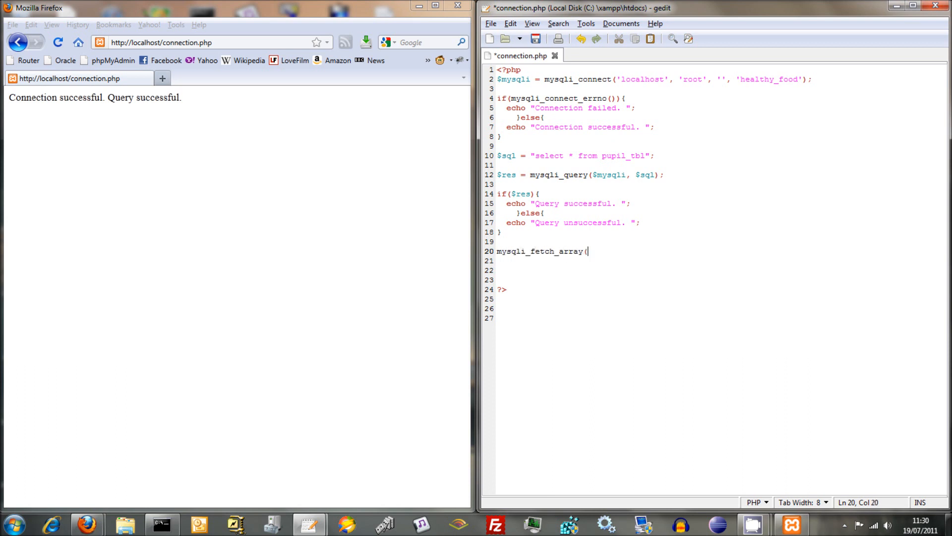
type("$res")
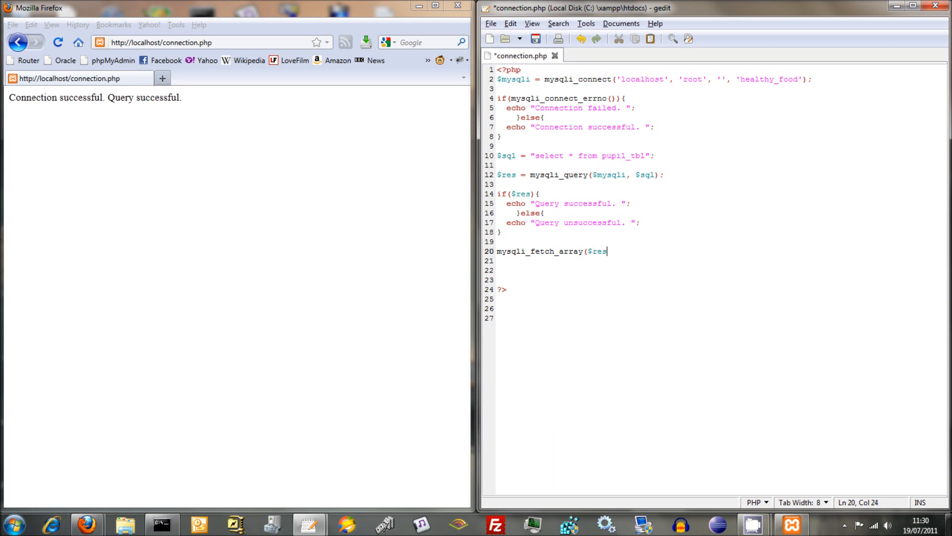
type(");")
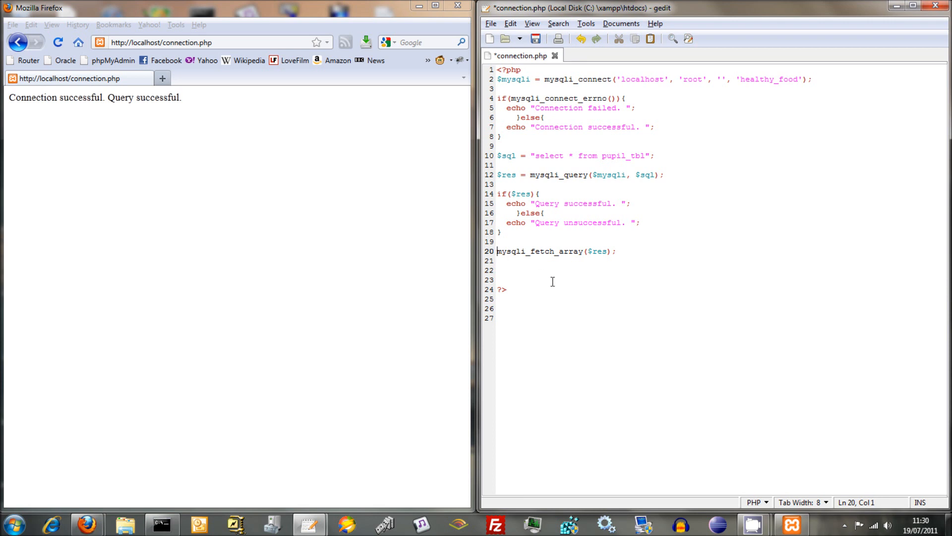
type("$pup")
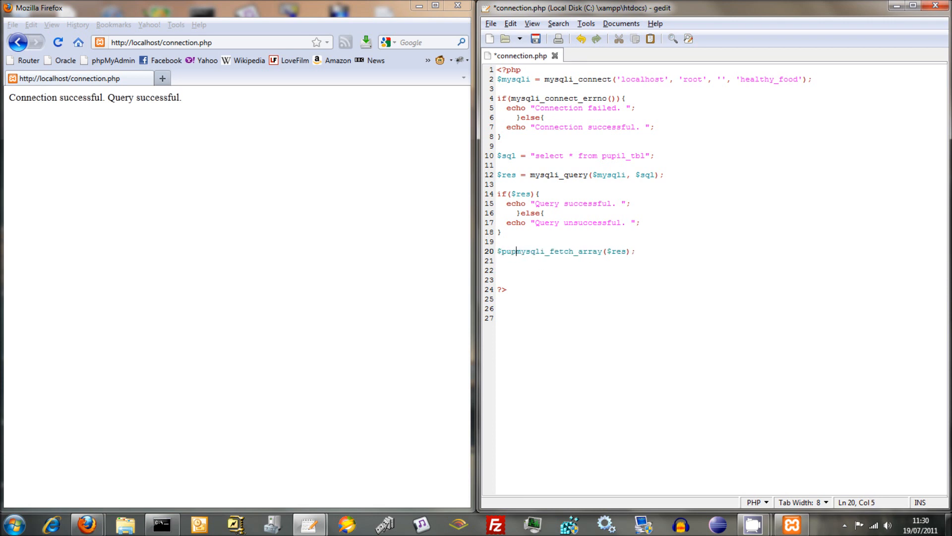
type("il_array =")
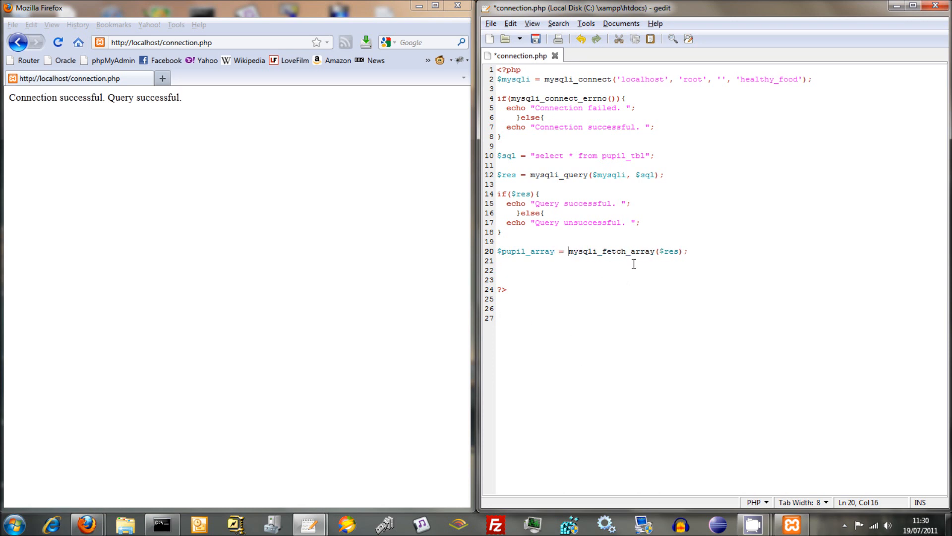
mouse_move(576, 261)
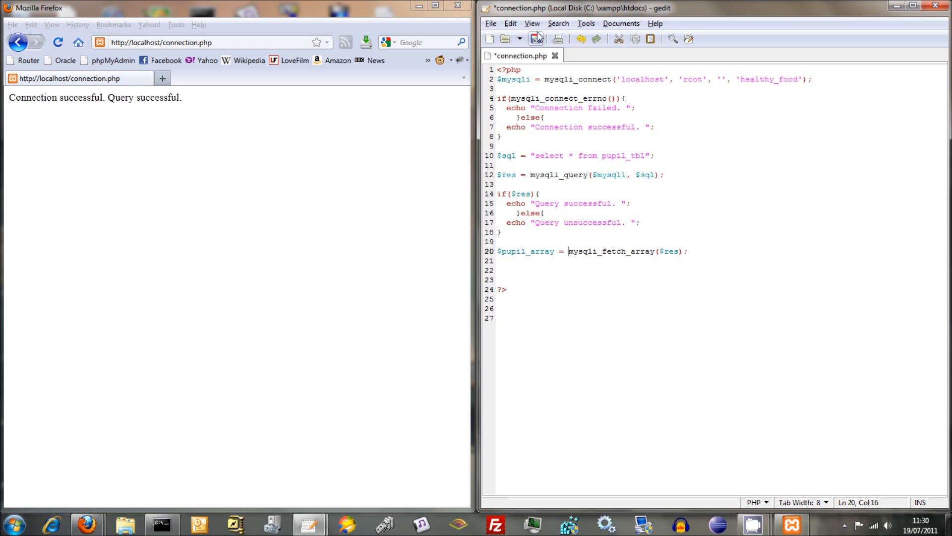
- Save connection.php, then add a print_r($pupil_array); line below the fetch
left_click(537, 39)
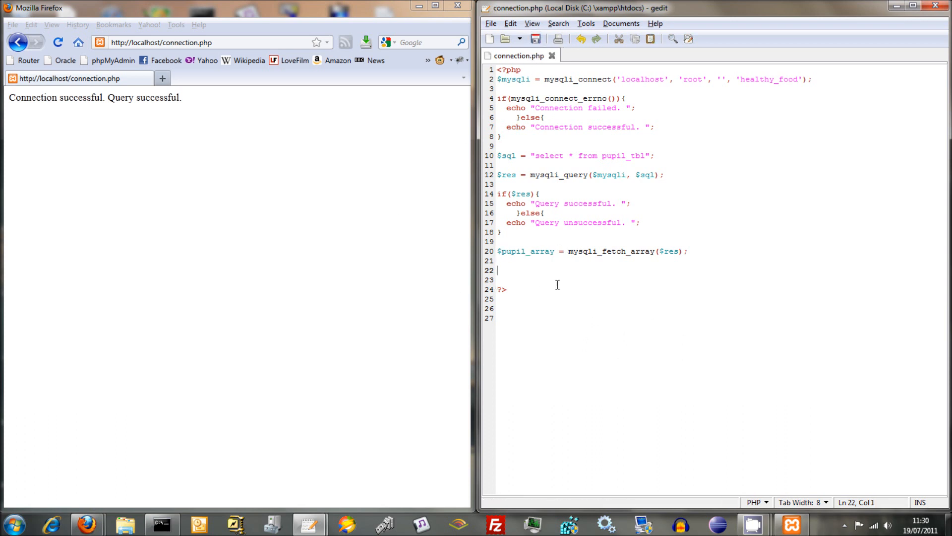
type("print_r")
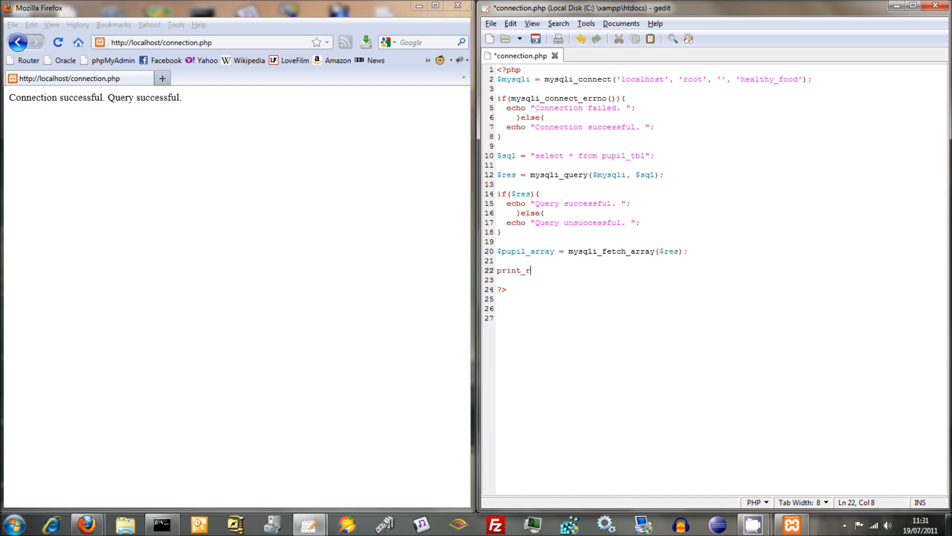
type("($pup")
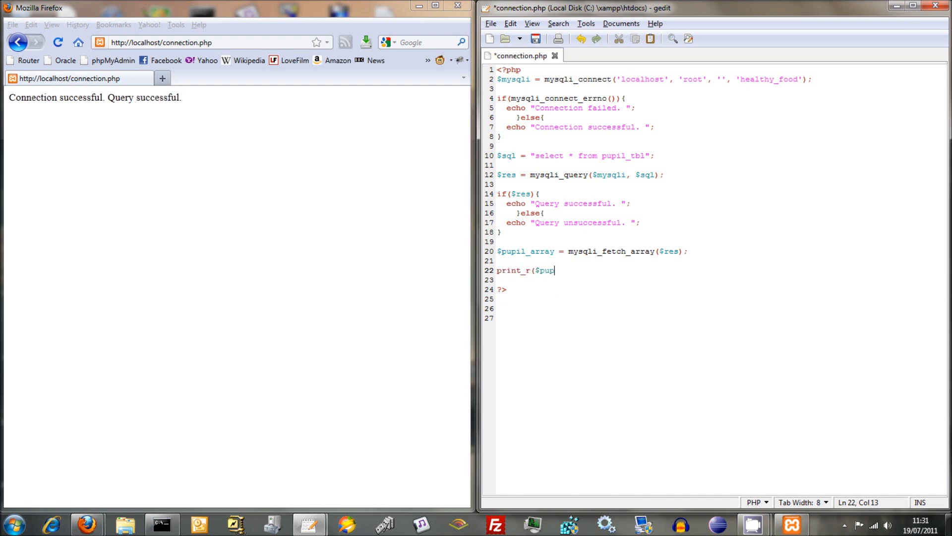
type("il_")
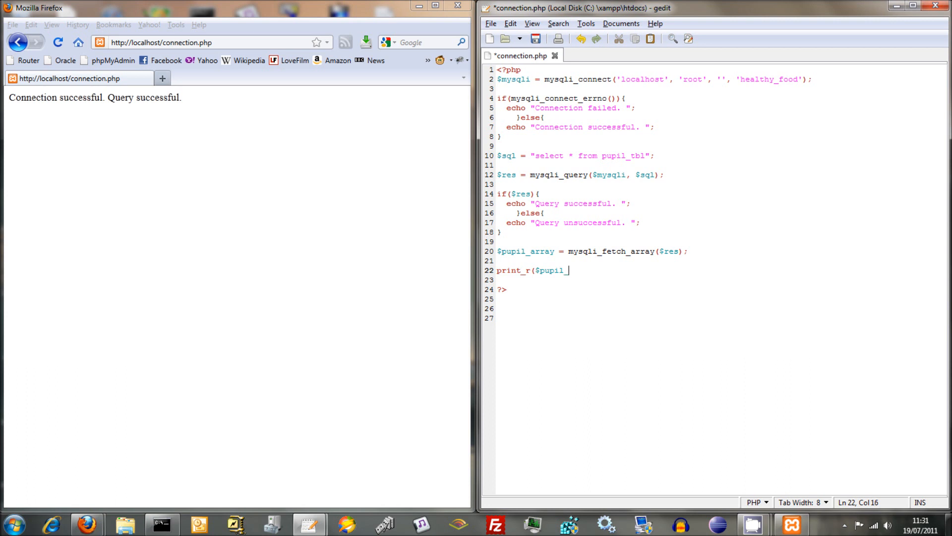
type("_array);")
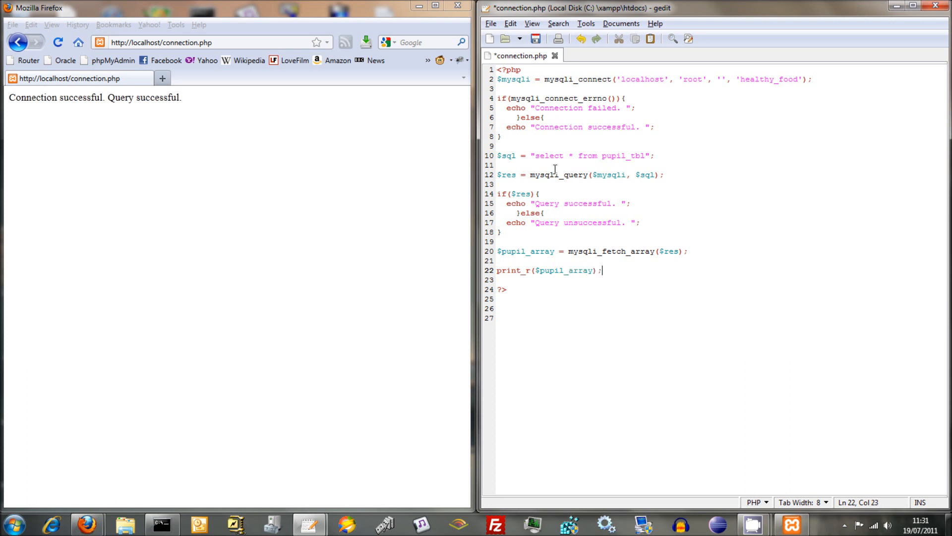
- Save again and append <br /> to the query-success echo message
key("ctrl+s")
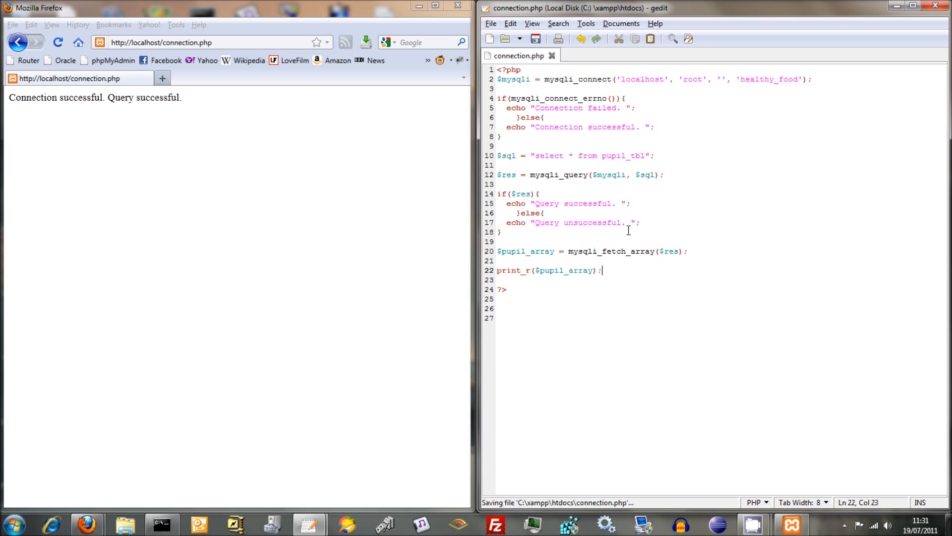
type("<b")
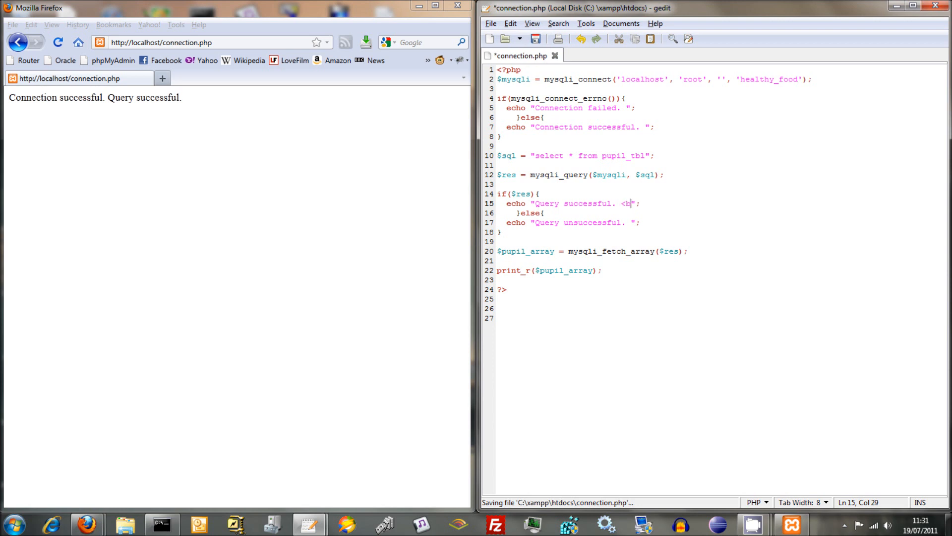
type("r />")
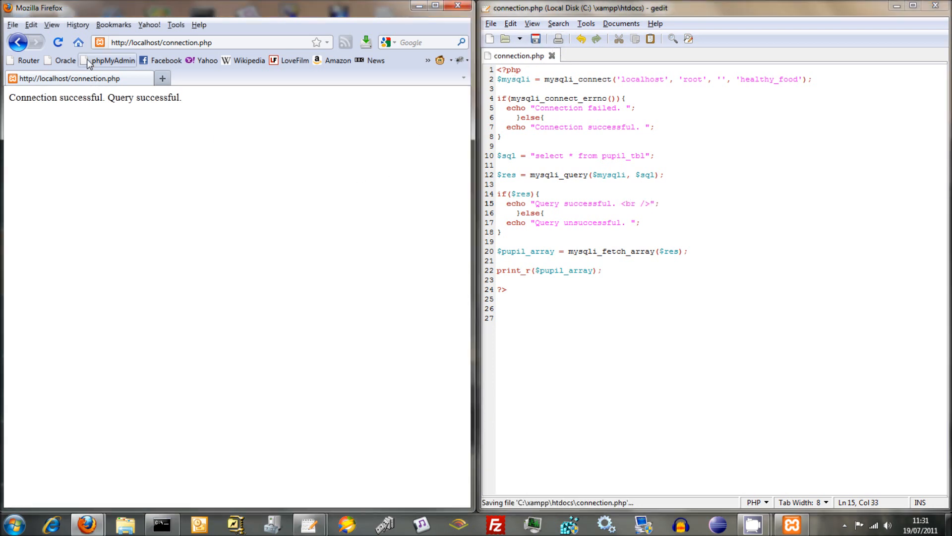
- Reload connection.php in Firefox and inspect the printed array 1, Henry, 2005-05-05
left_click(58, 42)
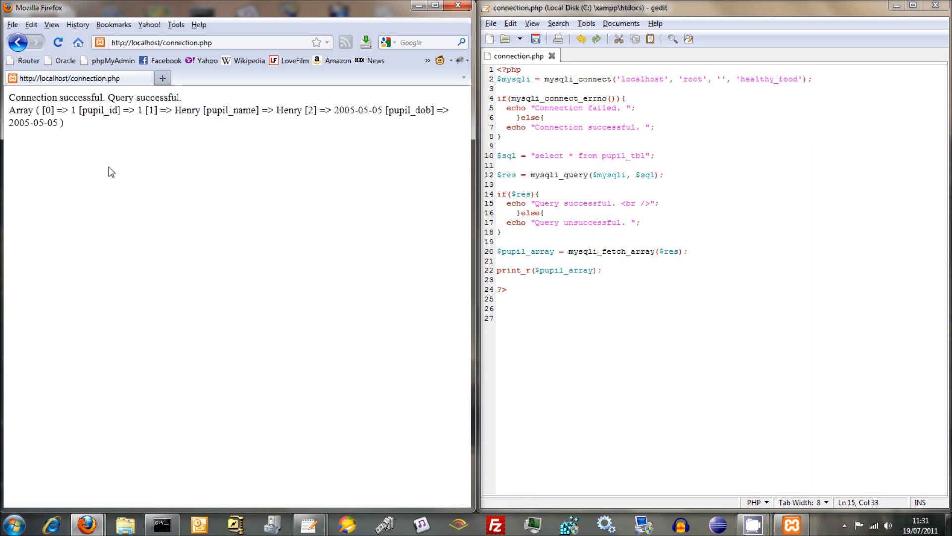
mouse_move(72, 128)
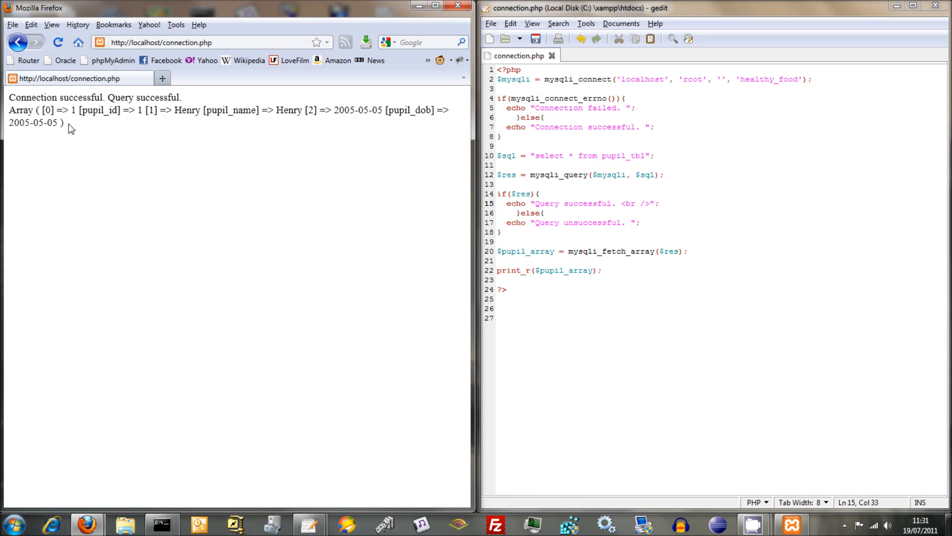
left_click_drag(38, 110, 58, 122)
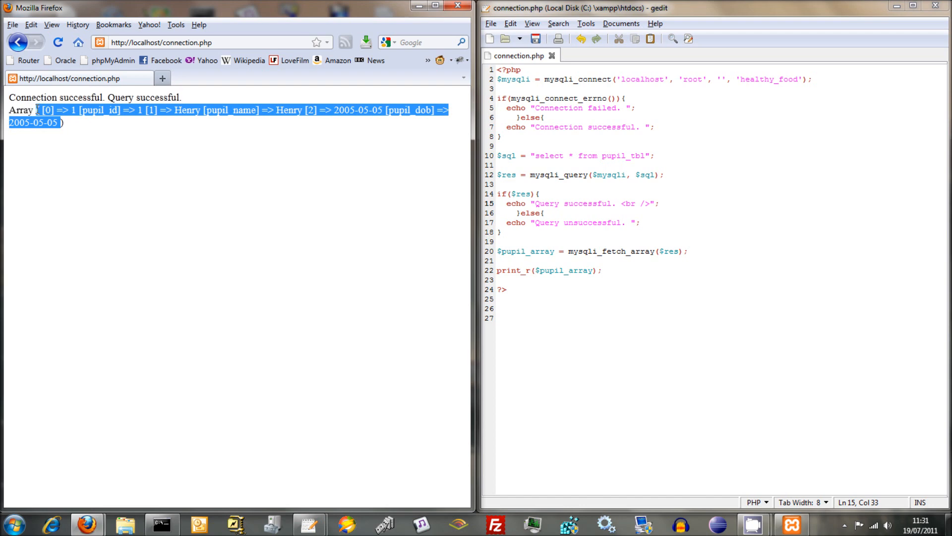
left_click(85, 218)
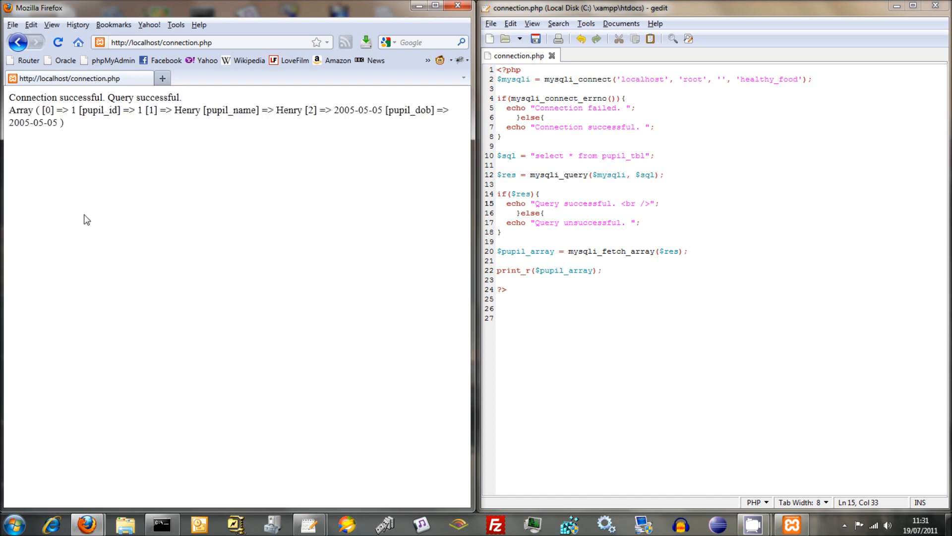
mouse_move(94, 178)
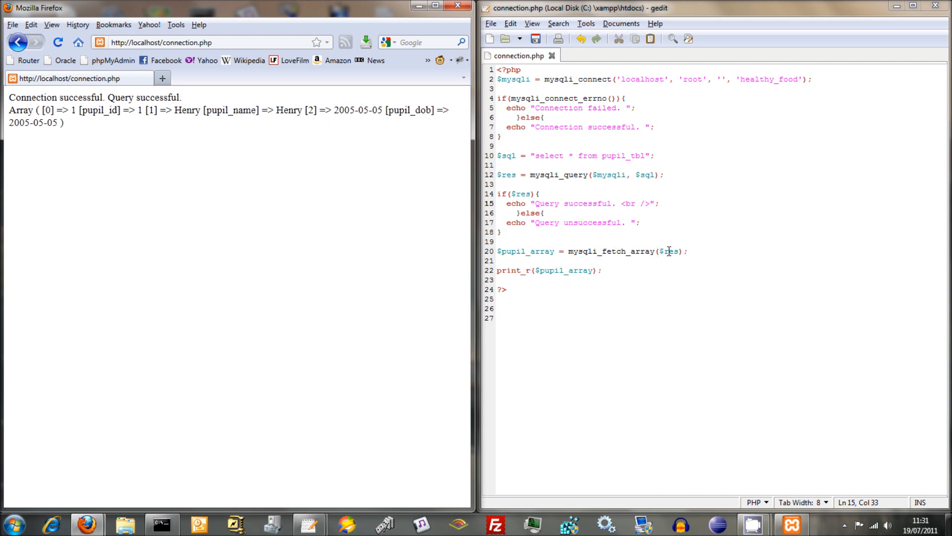
mouse_move(126, 126)
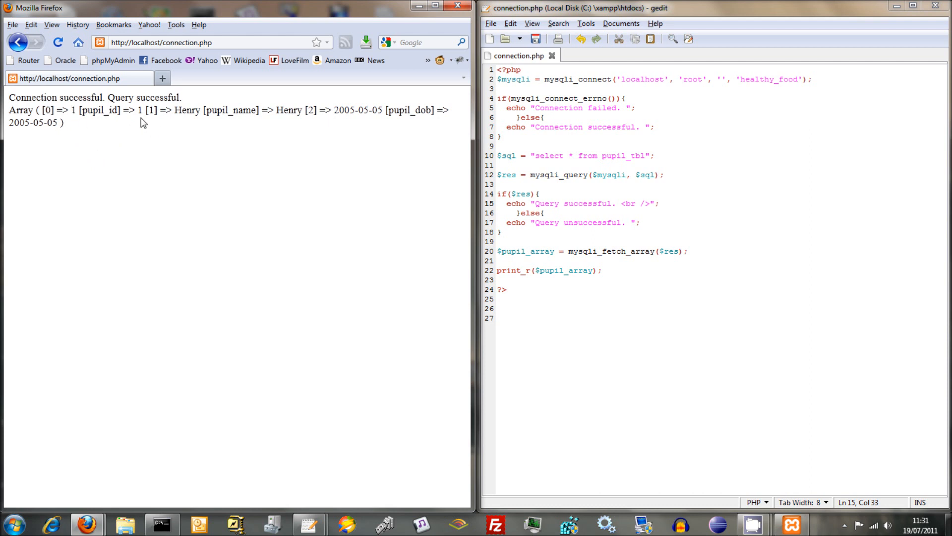
mouse_move(155, 110)
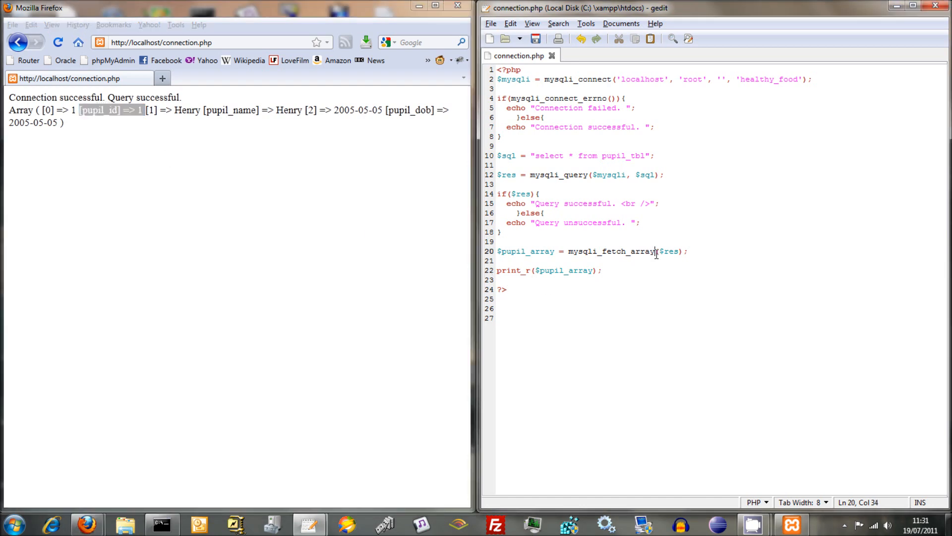
- Switch mysqli_fetch_array to mysqli_fetch_assoc, save, and reload to see only named keys
double_click(642, 251)
type("ssoc")
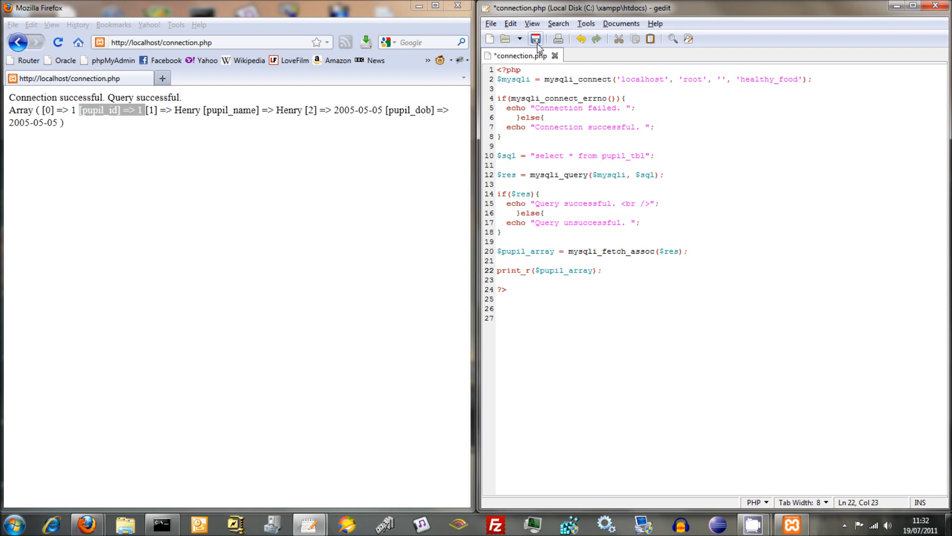
left_click(536, 38)
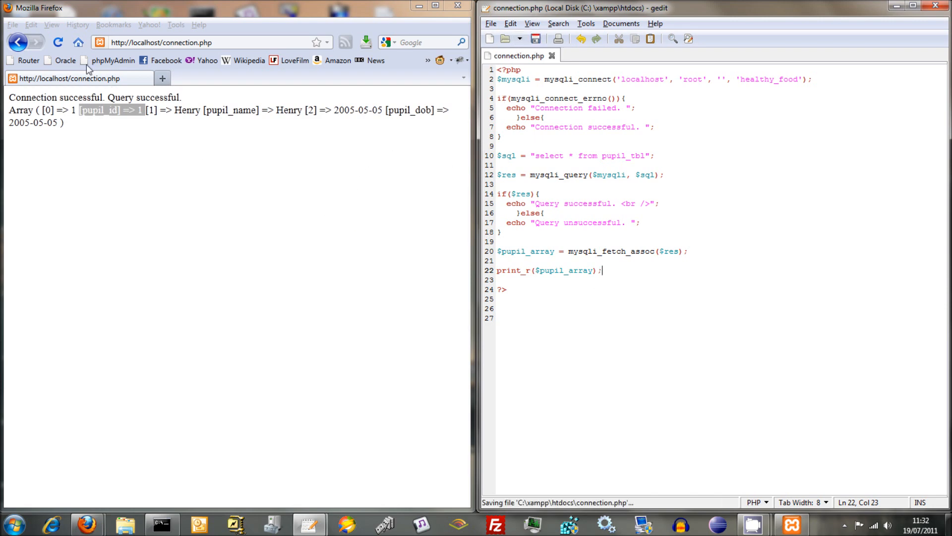
left_click(57, 42)
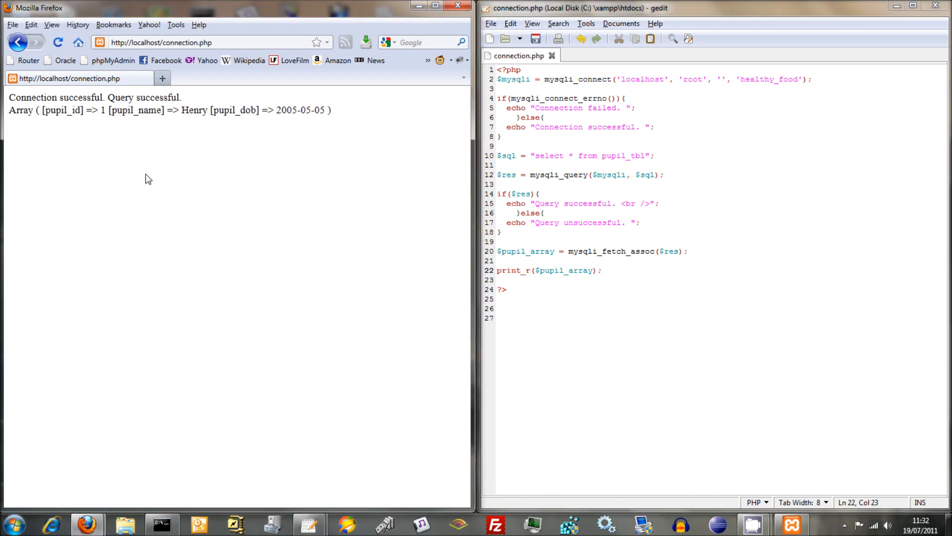
mouse_move(603, 302)
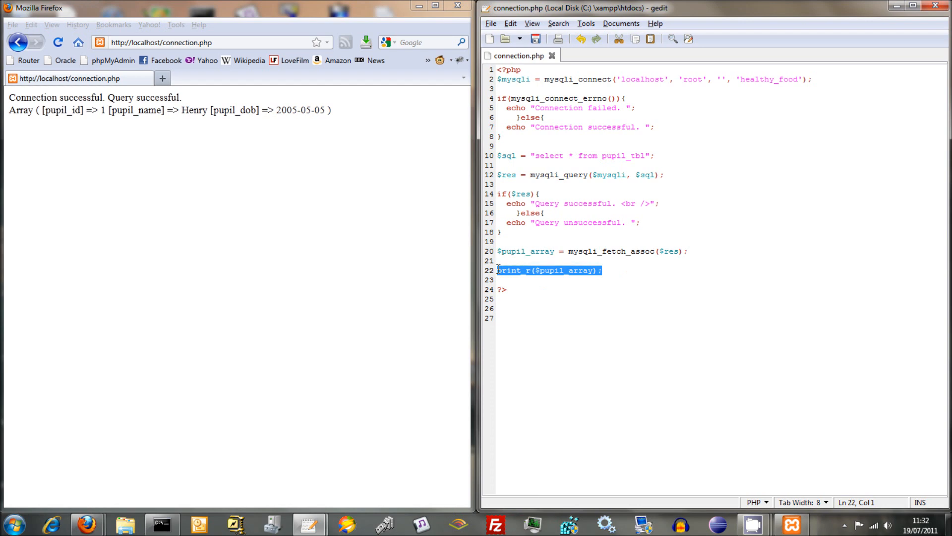
- Remove the print_r line and wrap the fetch assignment in a while( ... ){ loop
key("Delete")
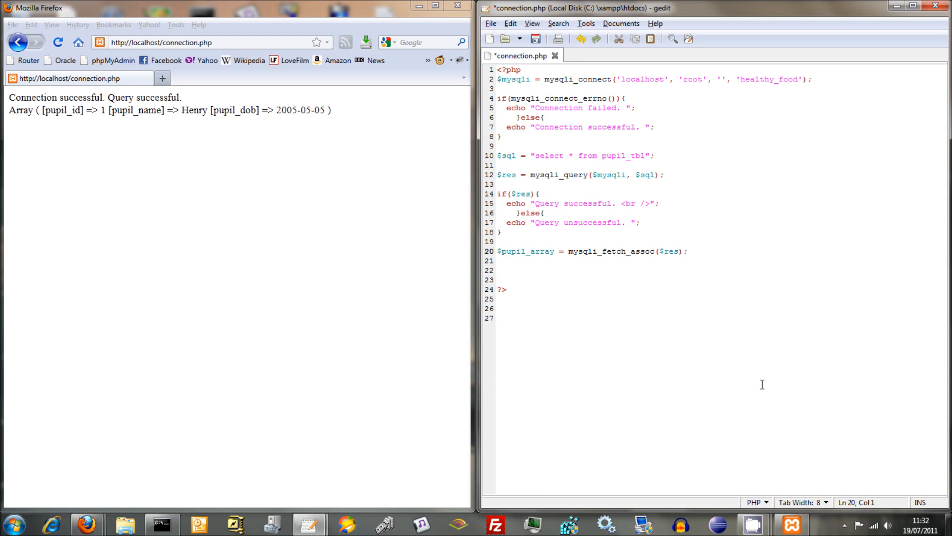
mouse_move(666, 523)
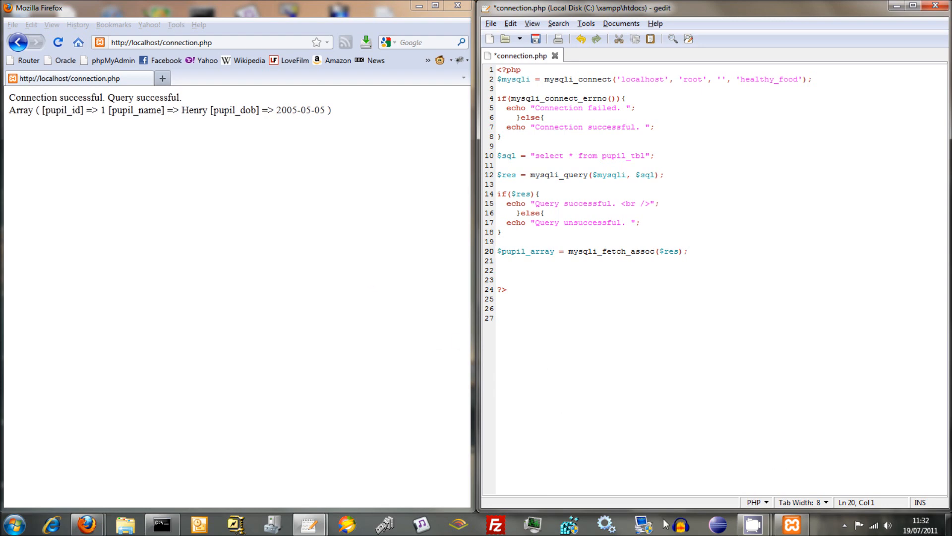
mouse_move(732, 455)
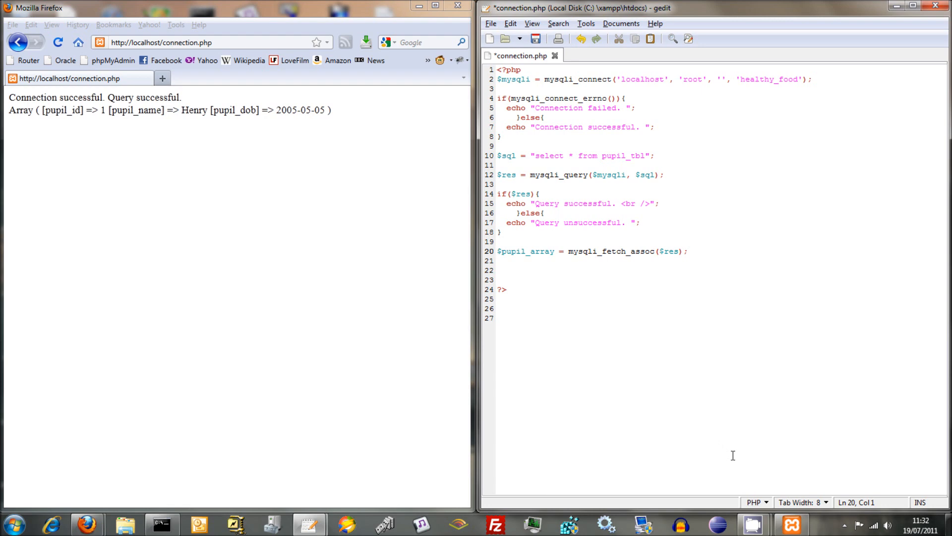
type("while")
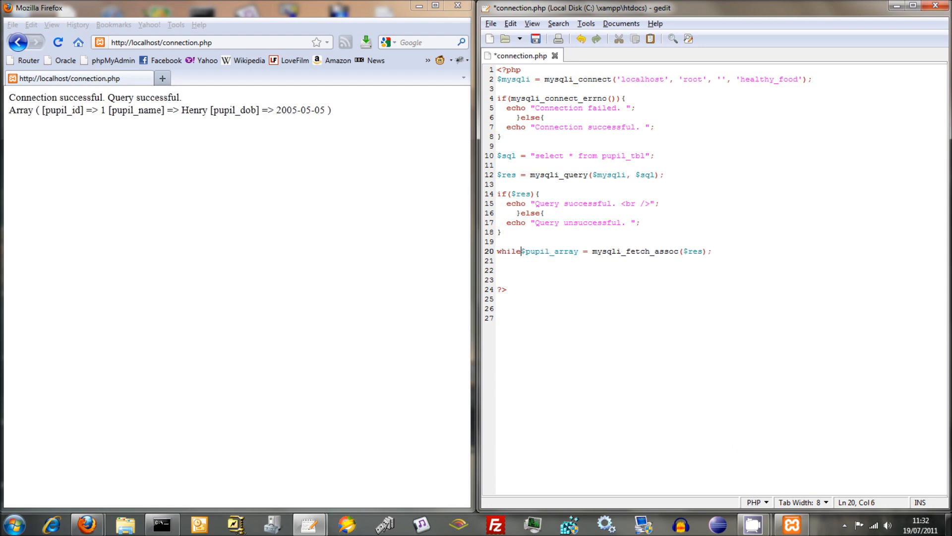
type("(")
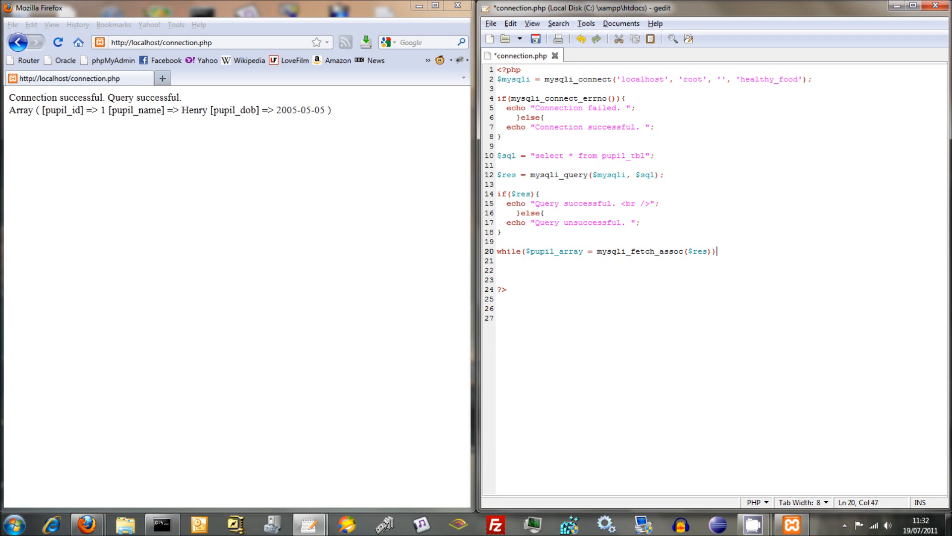
type("{")
type("}")
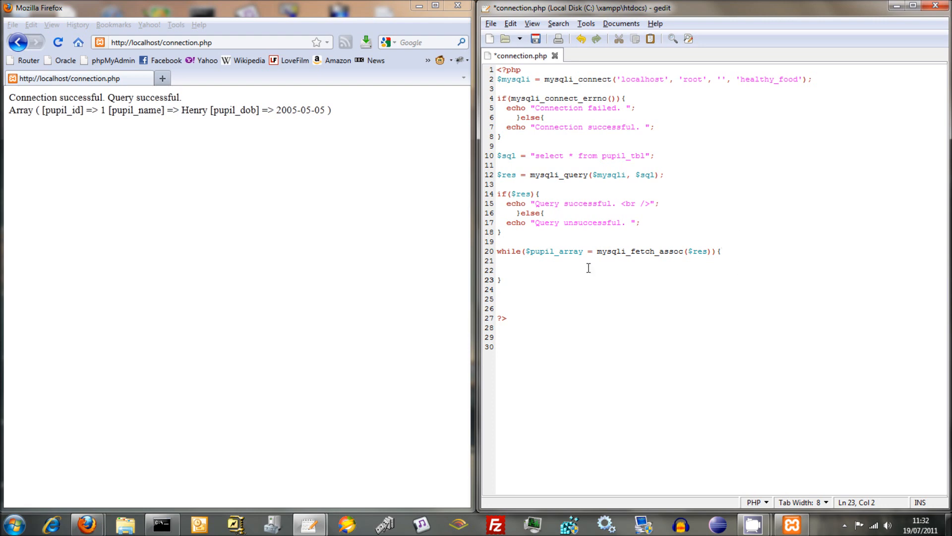
- Add print_r($pupil_array); inside the loop body and save the file
left_click(506, 260)
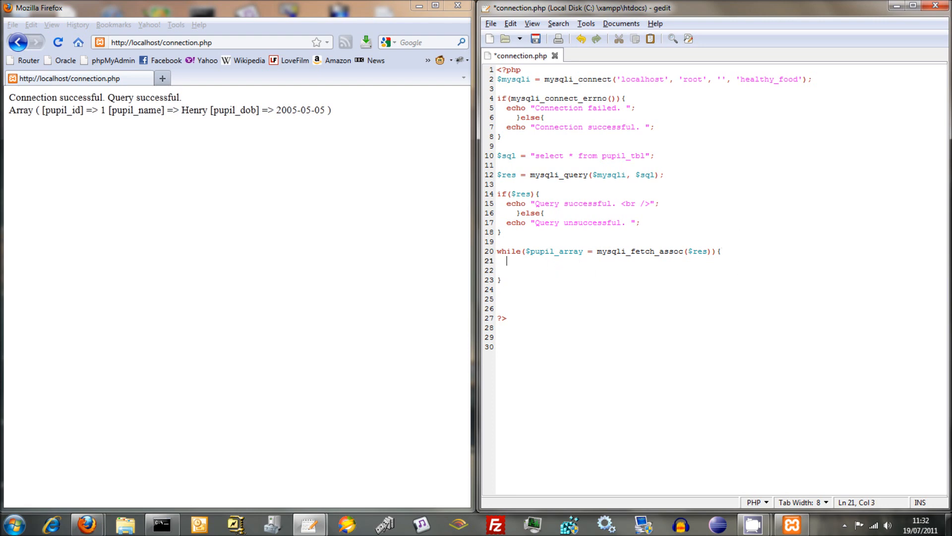
type("print_r")
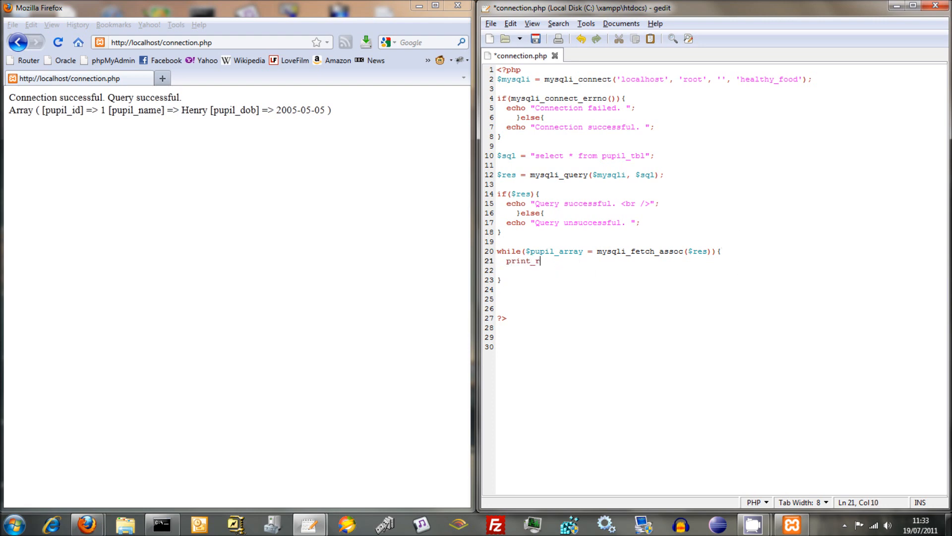
type("($pu")
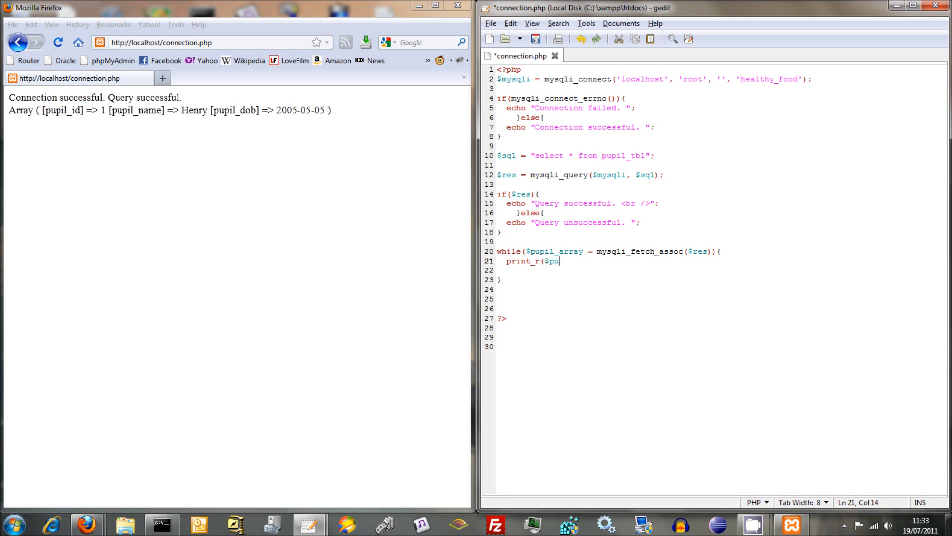
type("pil_array)")
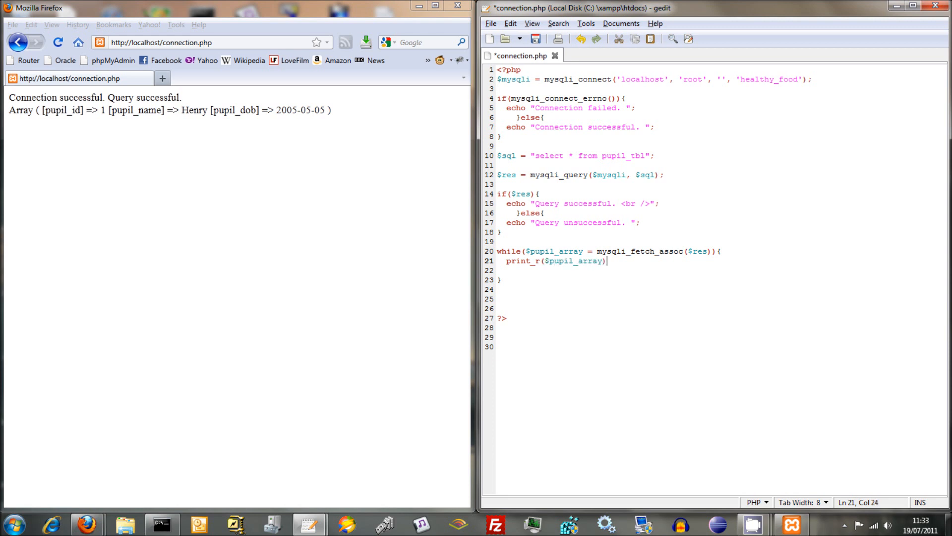
type(";")
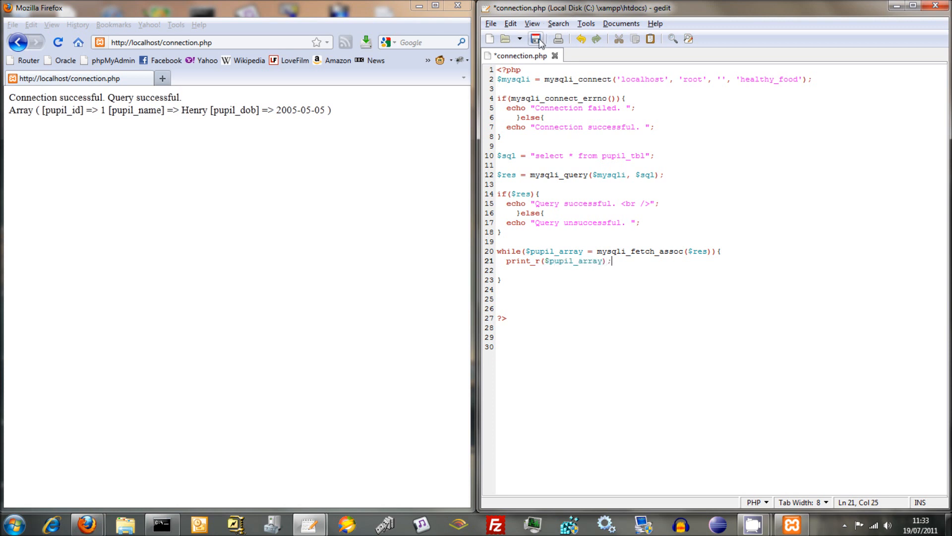
left_click(537, 38)
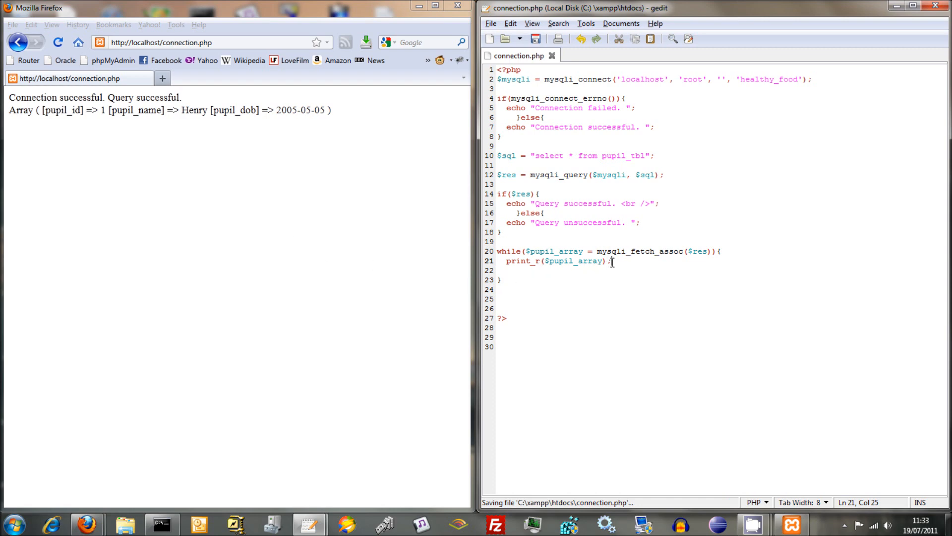
- Add echo "<br />"; after the print_r, save, and reload to list all six pupils
type("echo \"<br")
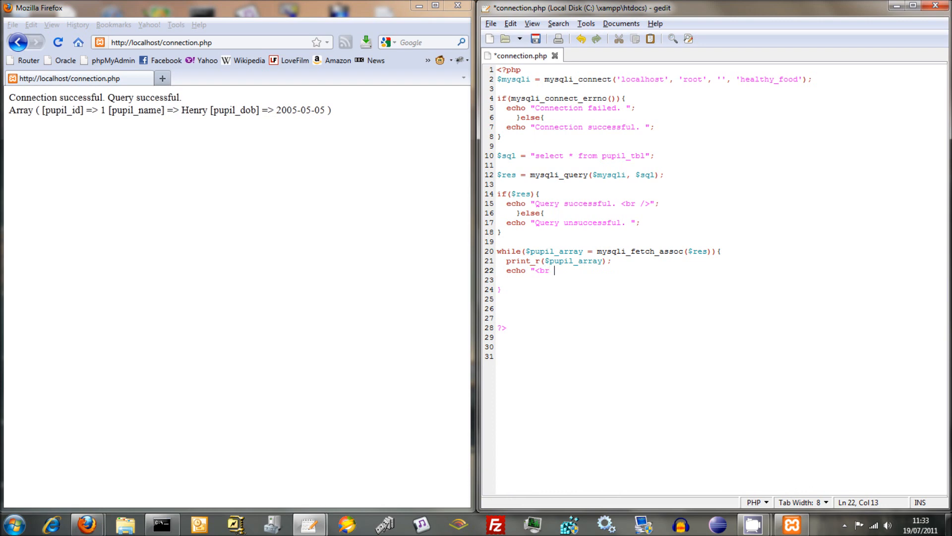
type("/>\";")
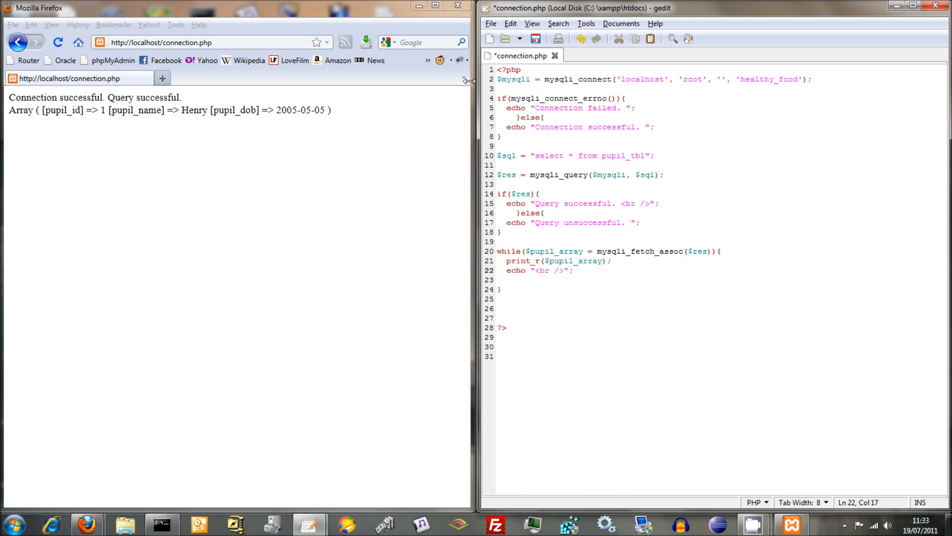
key("ctrl+s")
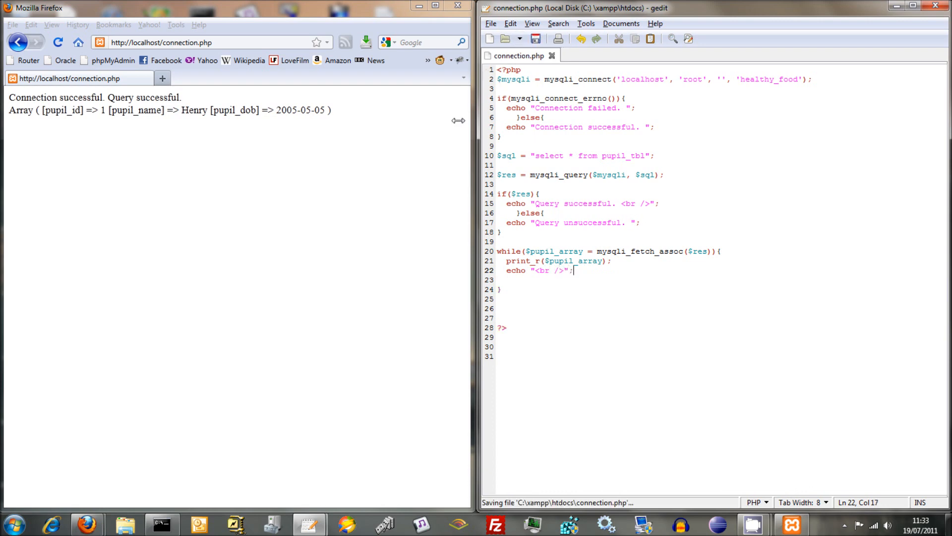
left_click(57, 41)
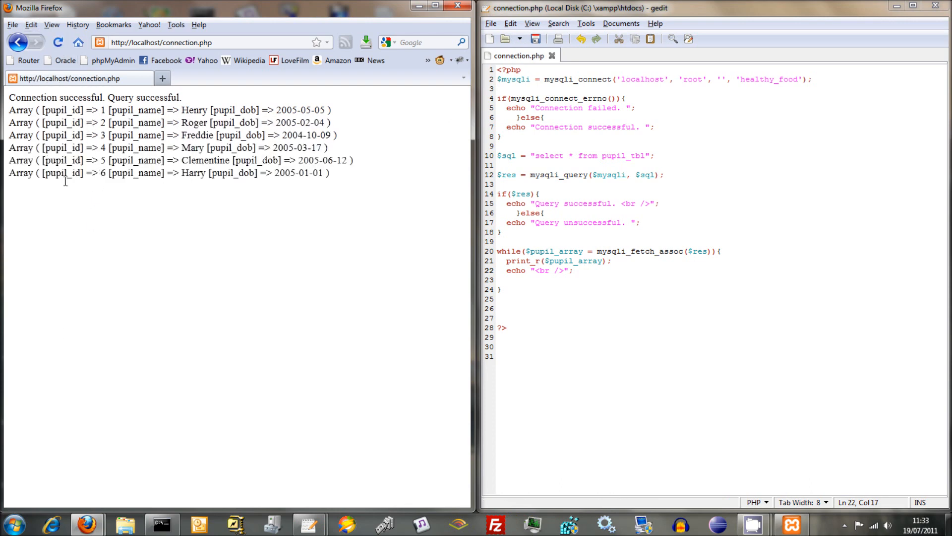
mouse_move(474, 281)
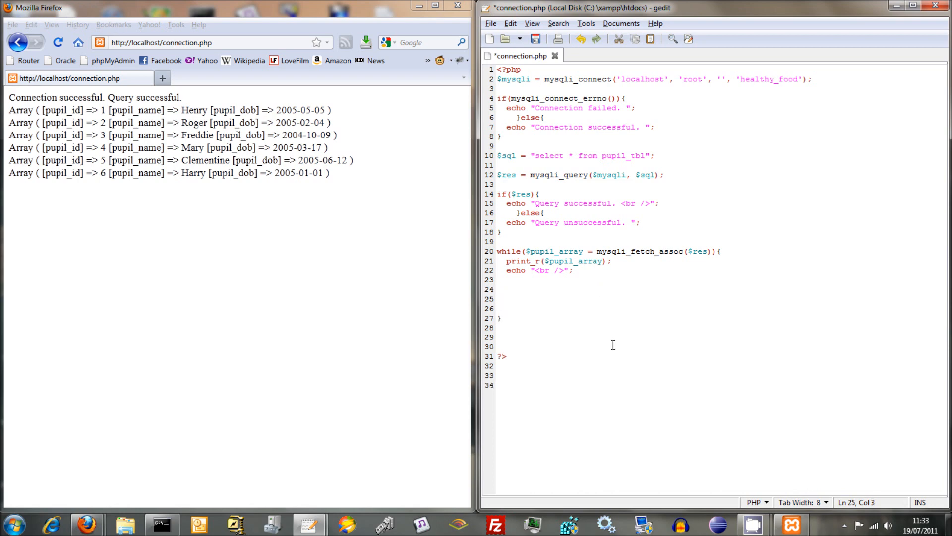
mouse_move(629, 353)
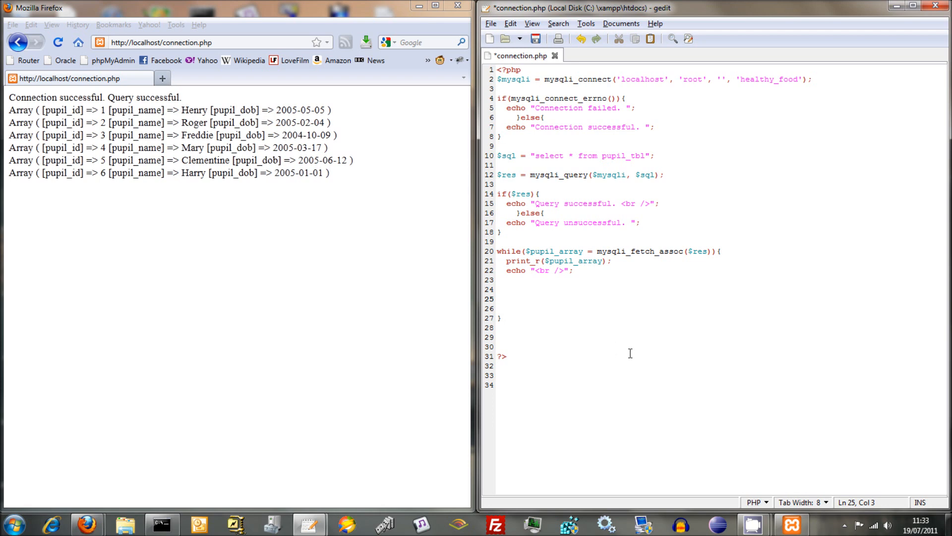
mouse_move(665, 398)
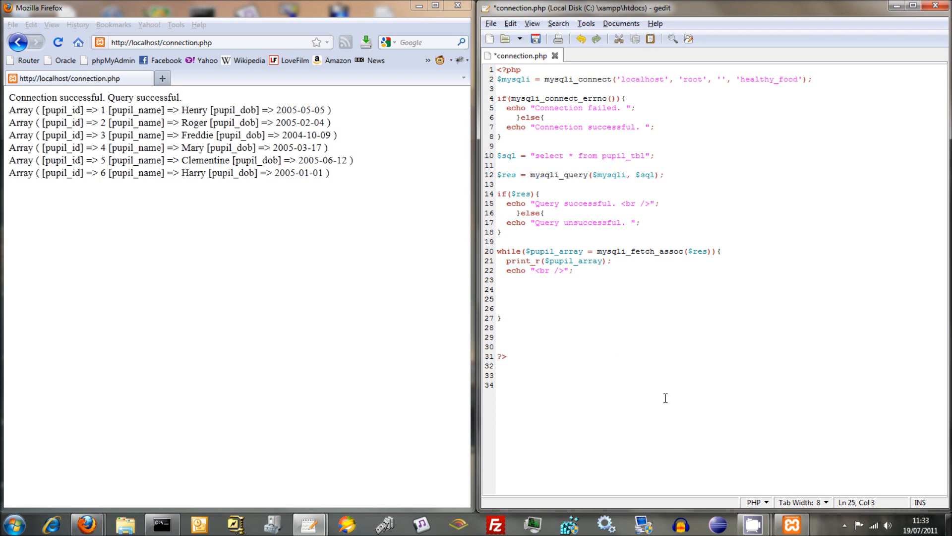
- Inside the loop assign $pupil_id = $pupil_array["pupil_id"];
left_click(506, 298)
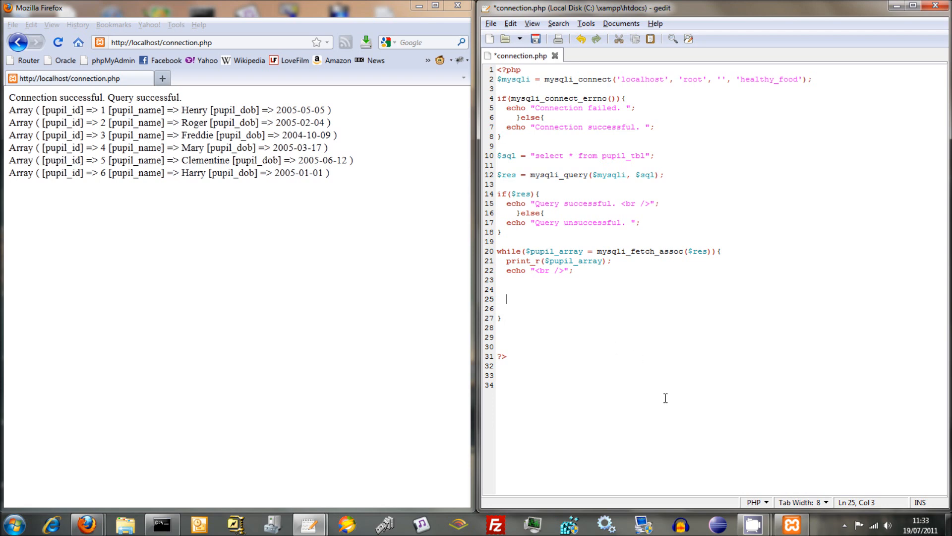
type("$pupil")
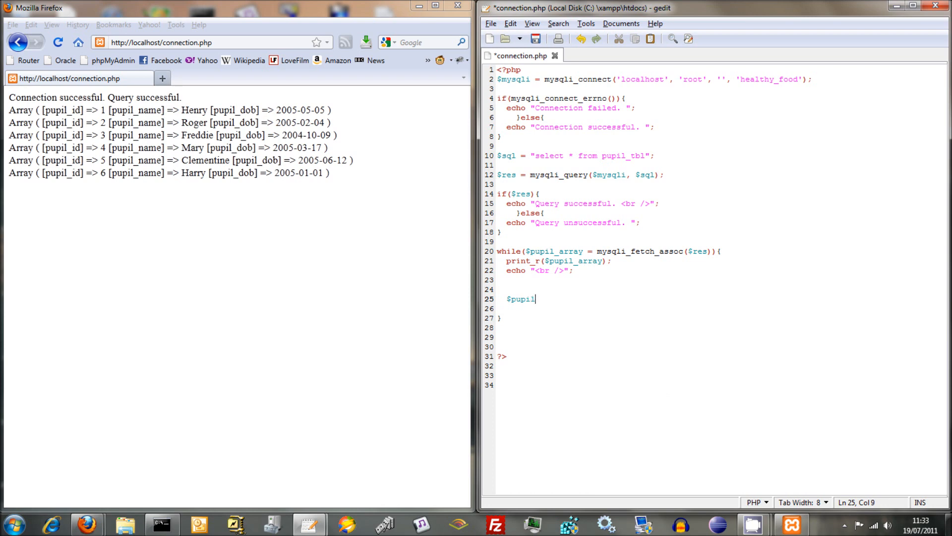
type("_id =")
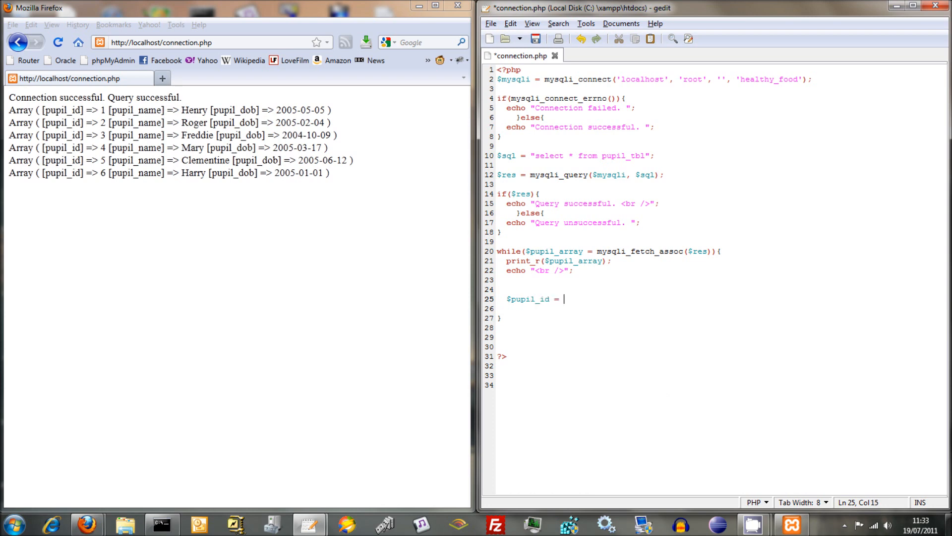
type("$pupi")
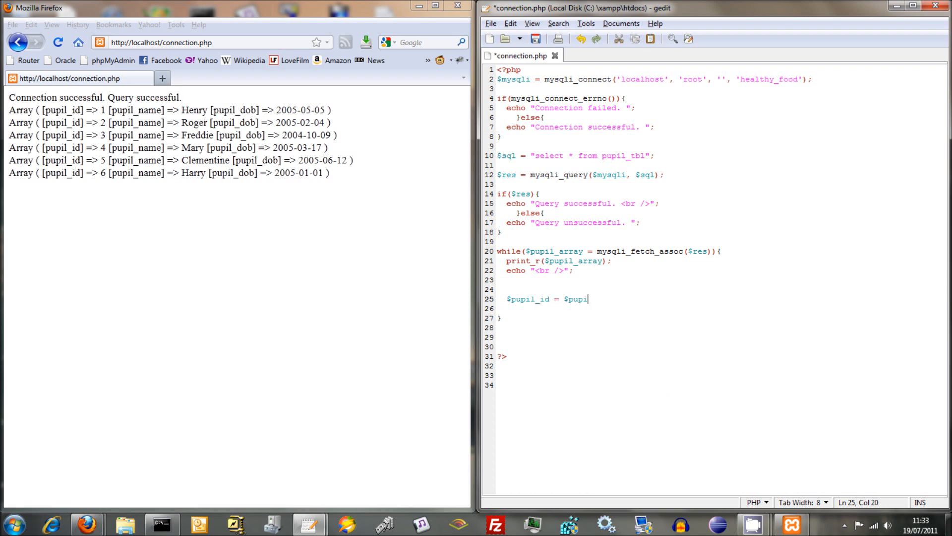
type("l_array")
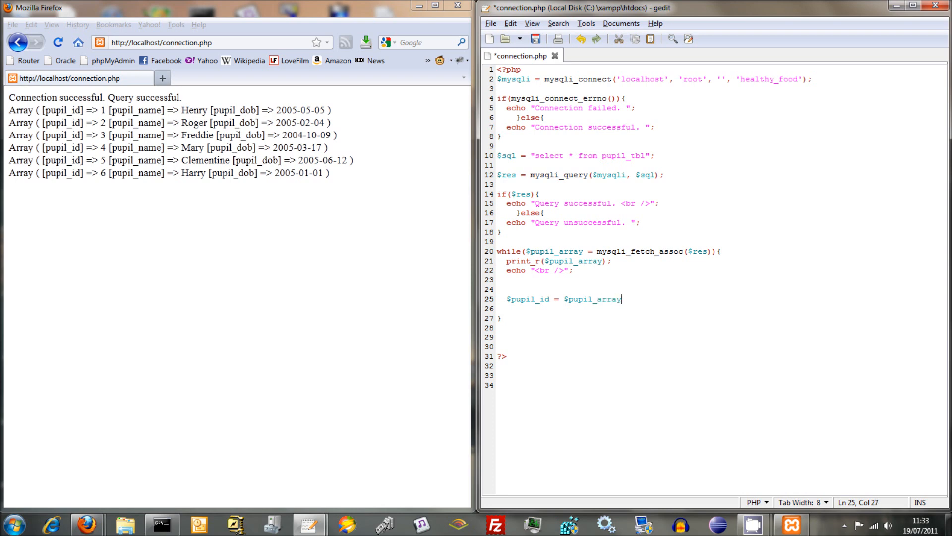
type("[\"p")
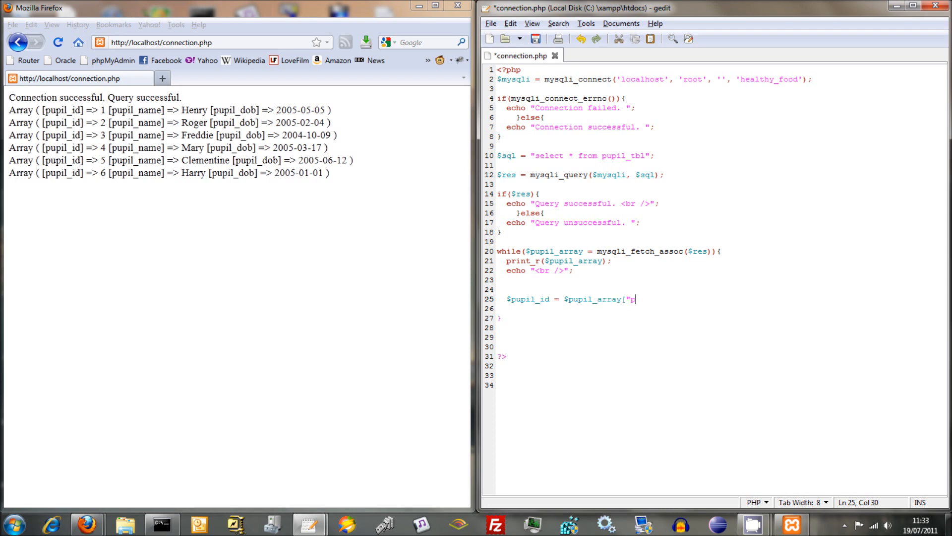
type("up")
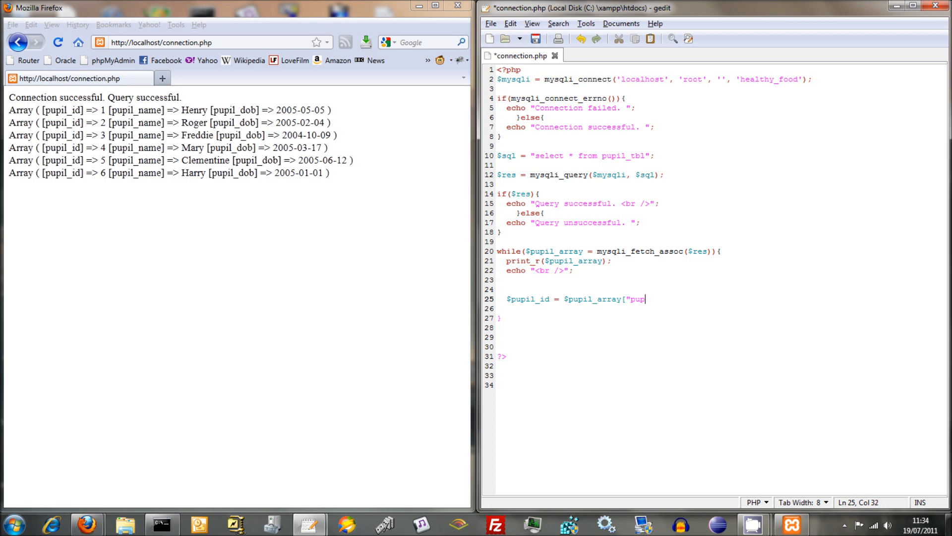
type("il_I")
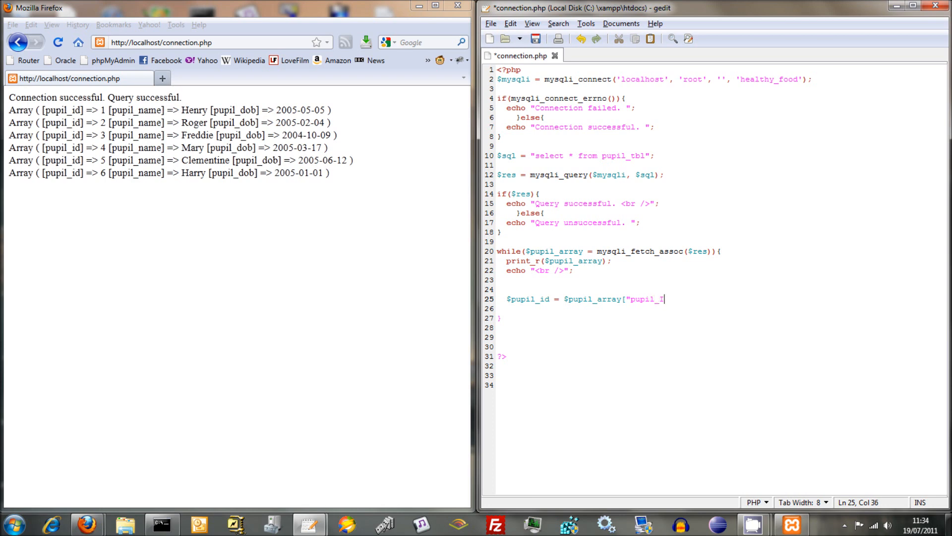
type("d")
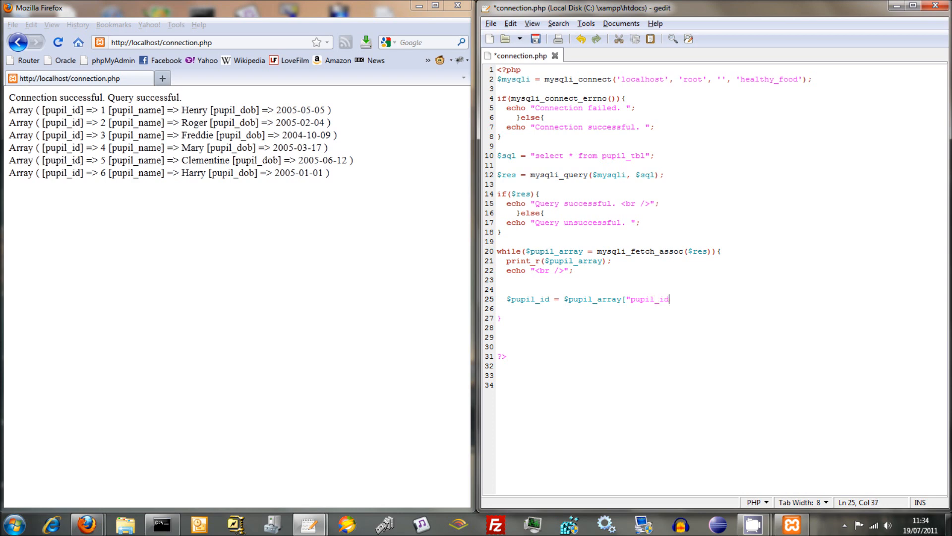
type("\"];")
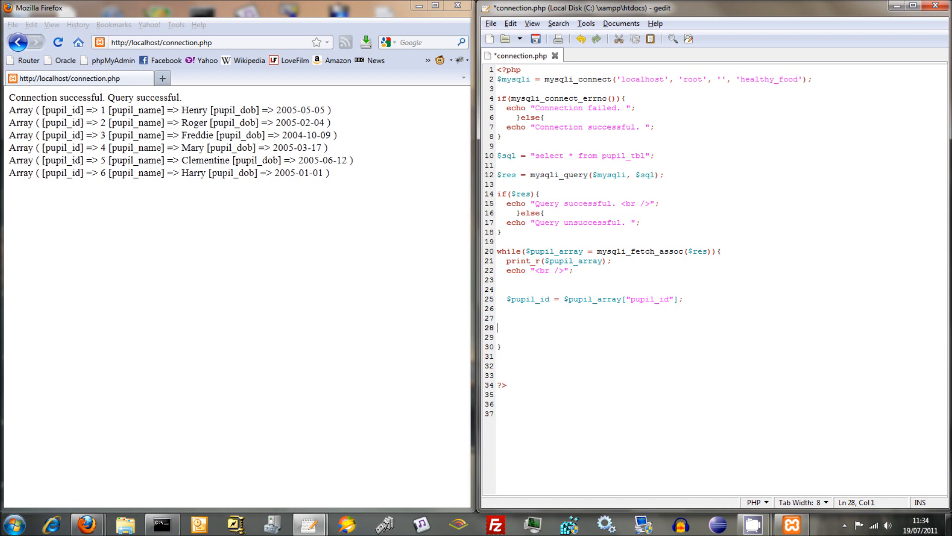
- Add echo "Pupil ID: ".$pupil_id; on line 28 below the assignment
type("echo")
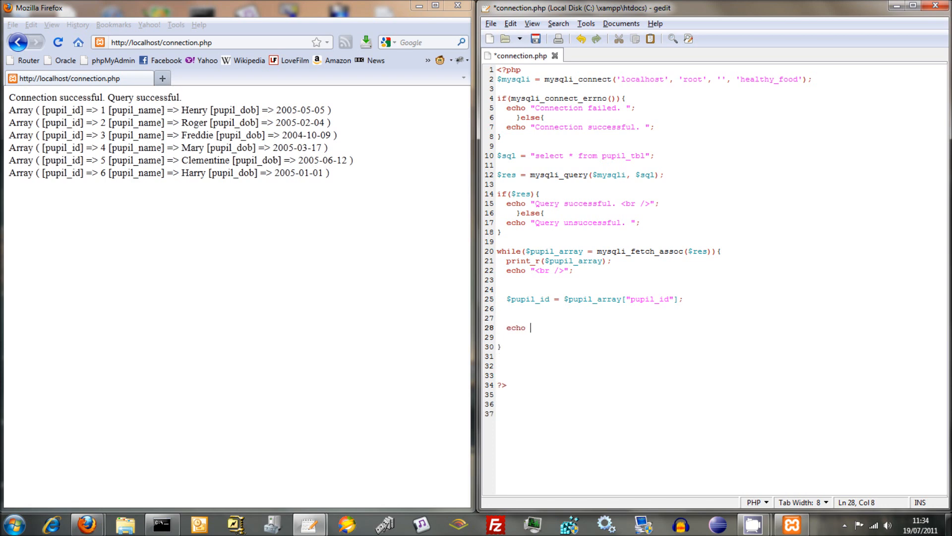
type("\"")
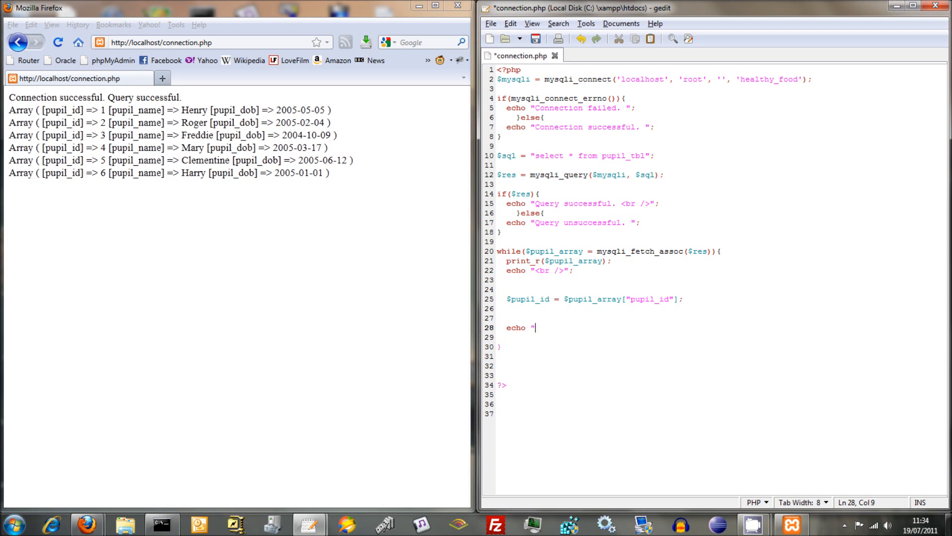
type("Pui")
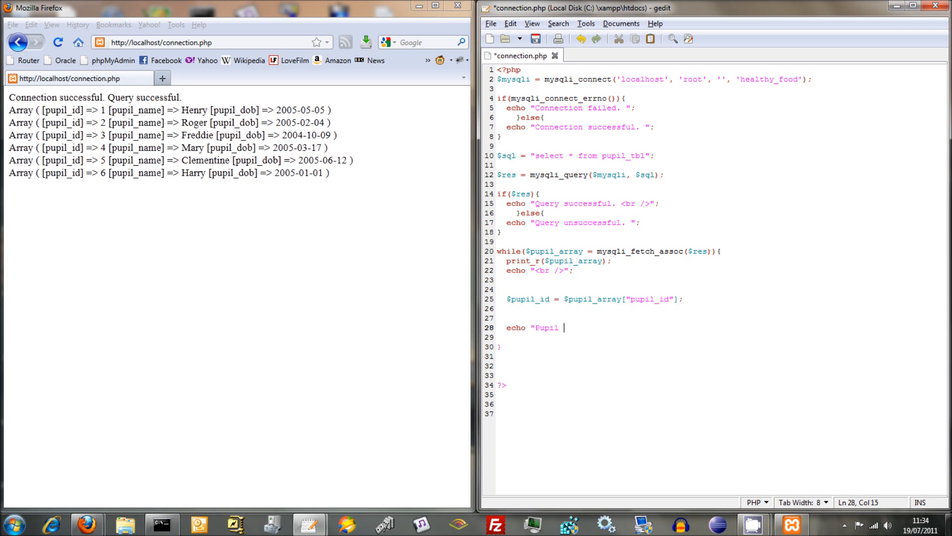
type("ID:")
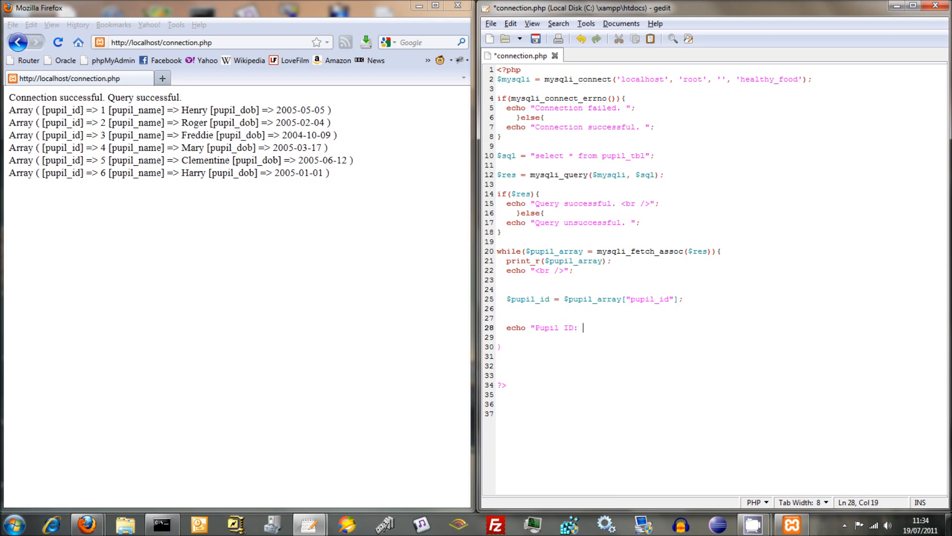
type("\".")
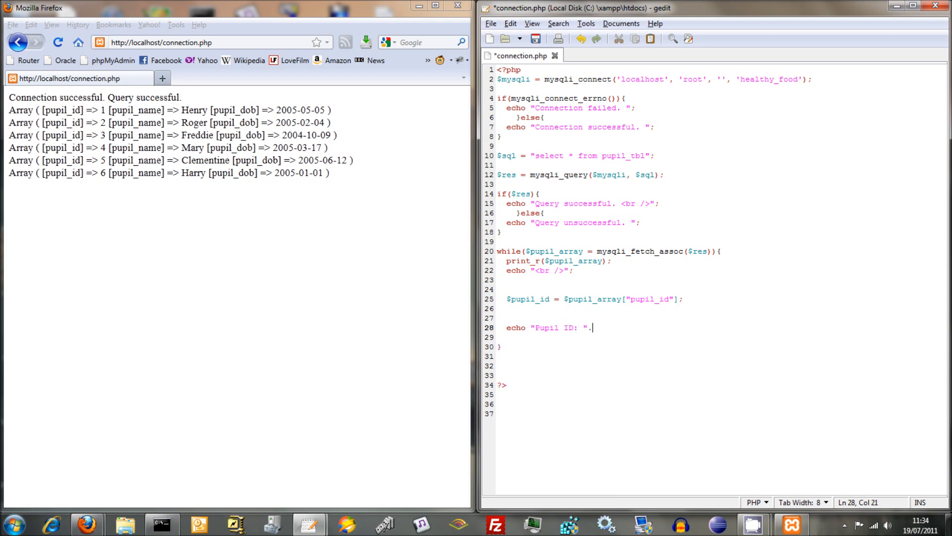
type("$pu")
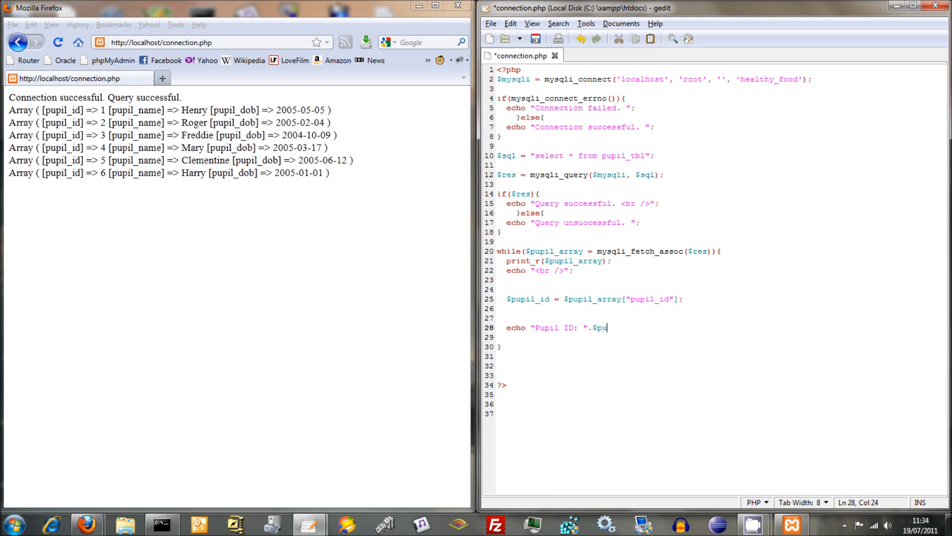
type("pil_")
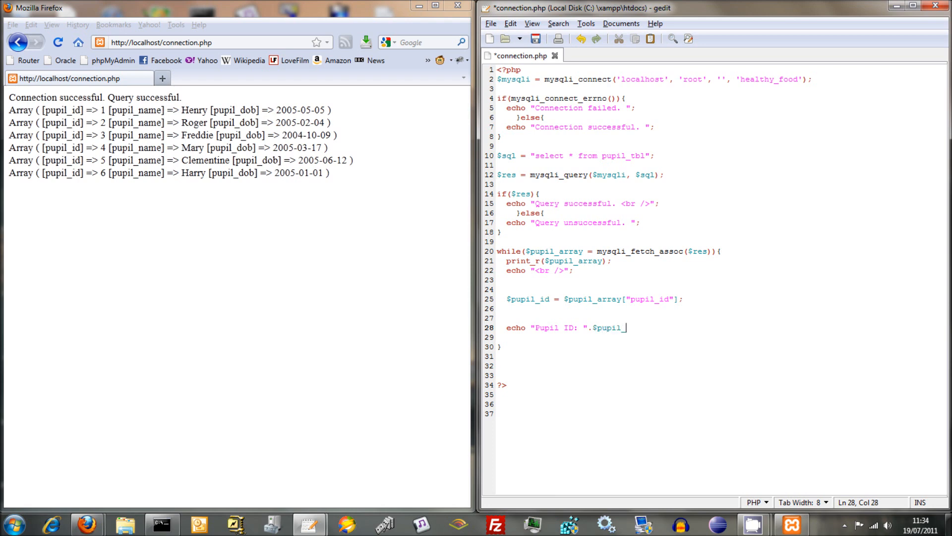
type("id\";")
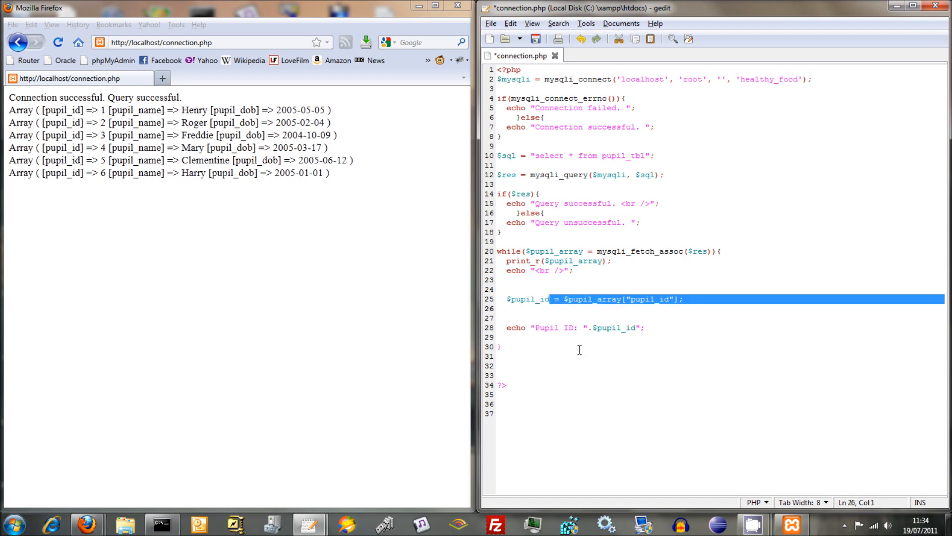
- Fix the stray quote, save connection.php, and reload to show Pupil ID lines 1–6
left_click(642, 327)
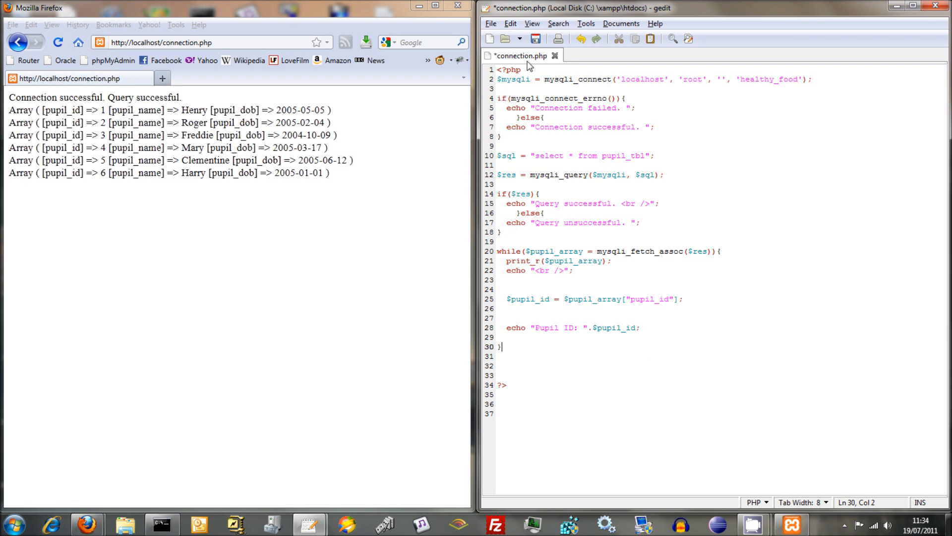
mouse_move(535, 39)
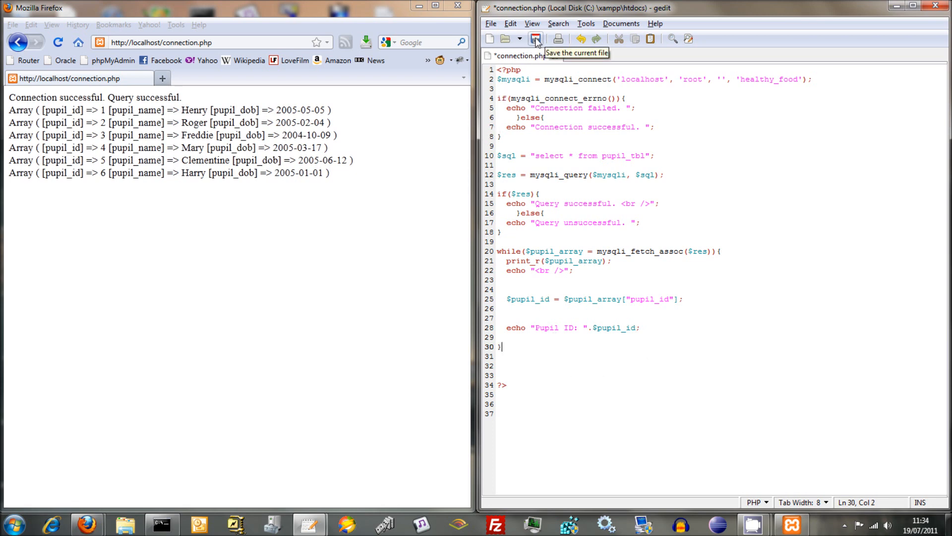
left_click(535, 38)
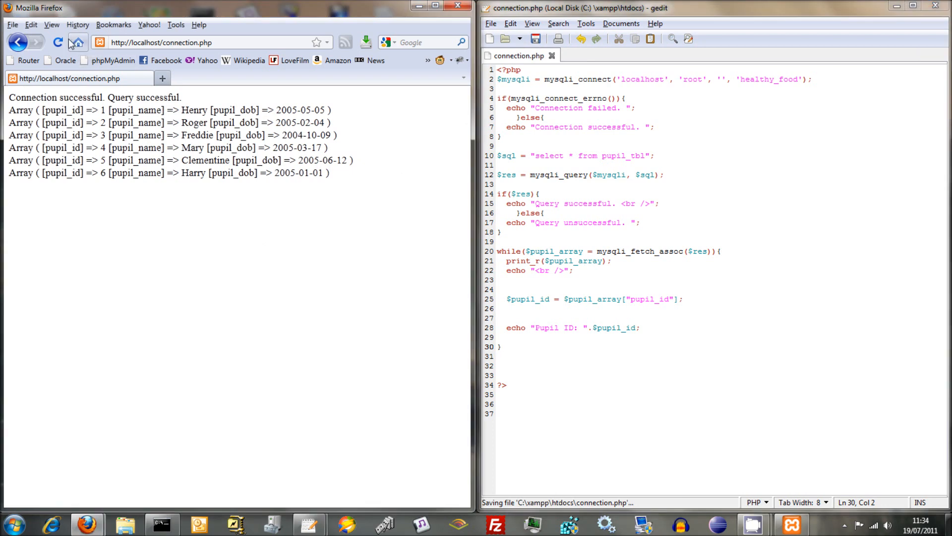
left_click(57, 42)
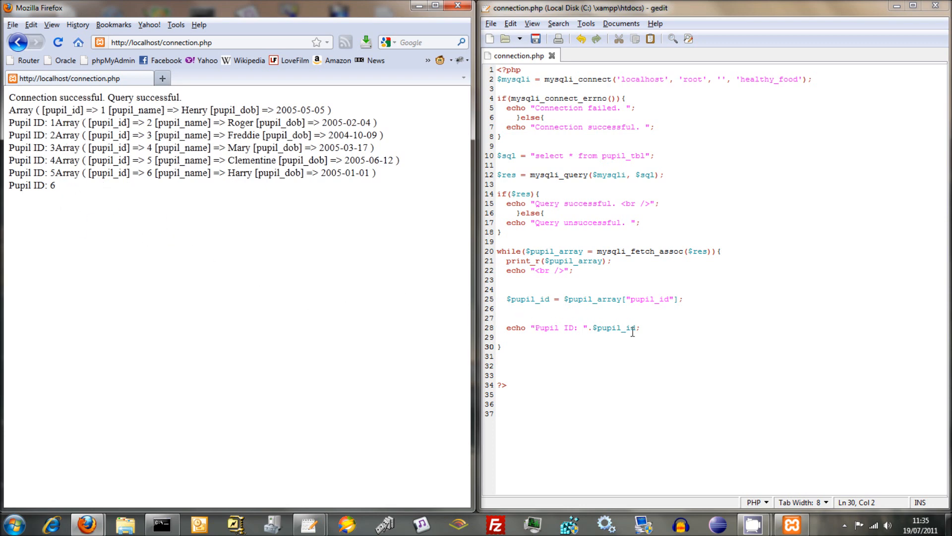
- Extend the Pupil ID echo with a concatenated " Pupil Name: " label
left_click(640, 328)
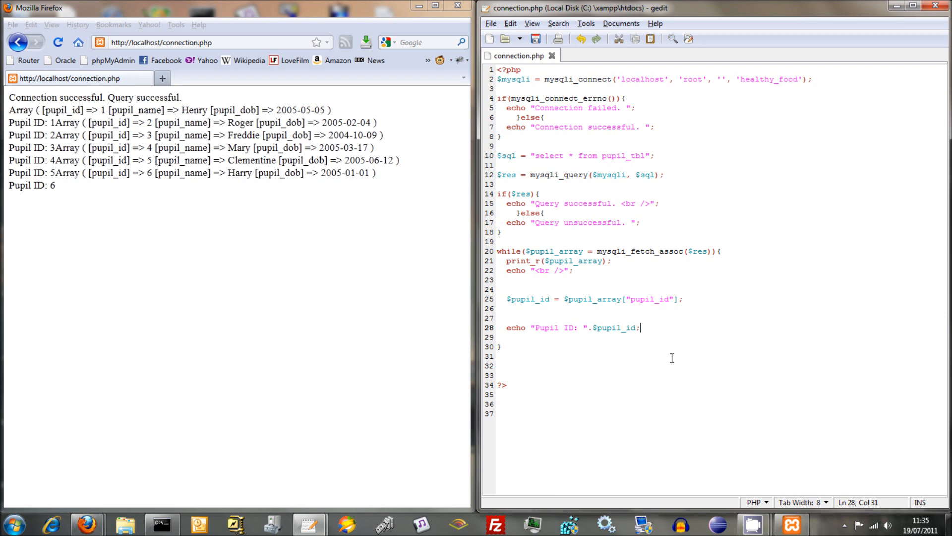
key("BackSpace")
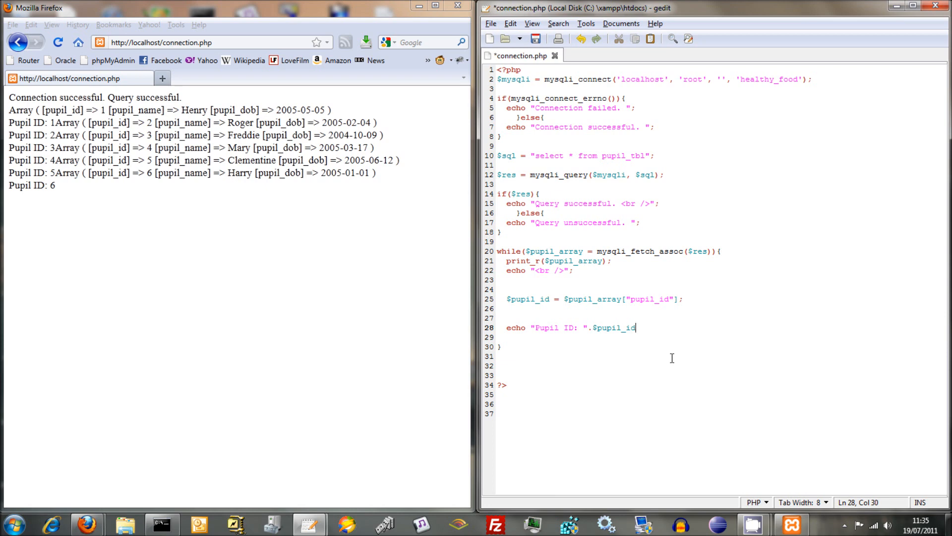
type(".\"")
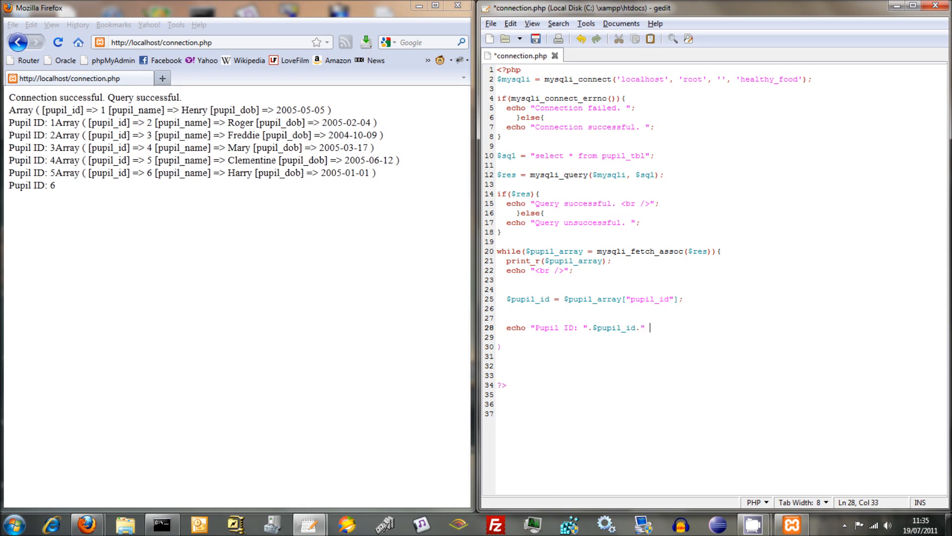
type("Pupil")
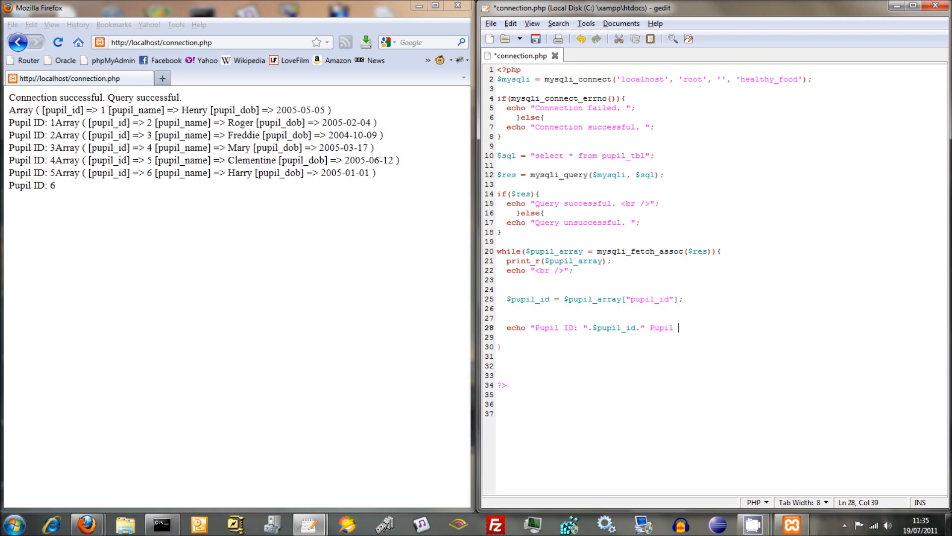
type("Name;")
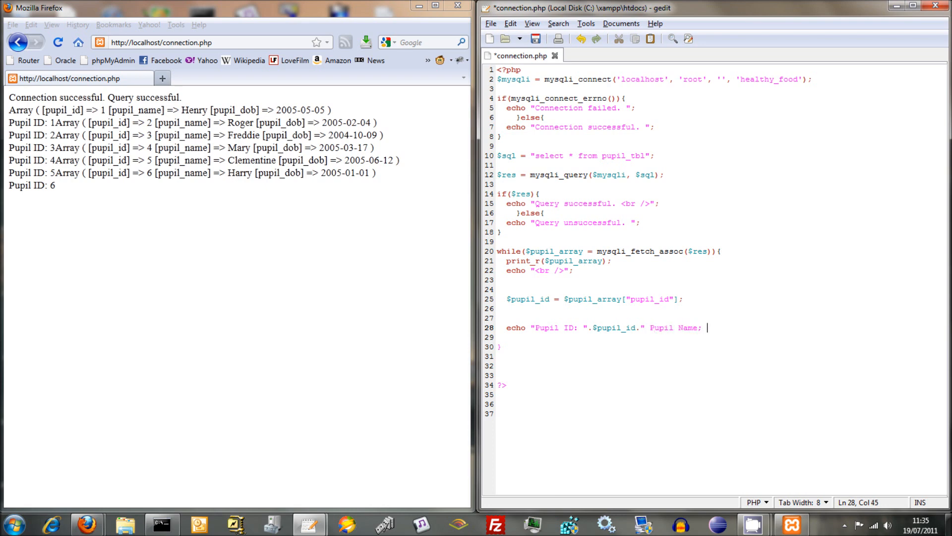
type(":.")
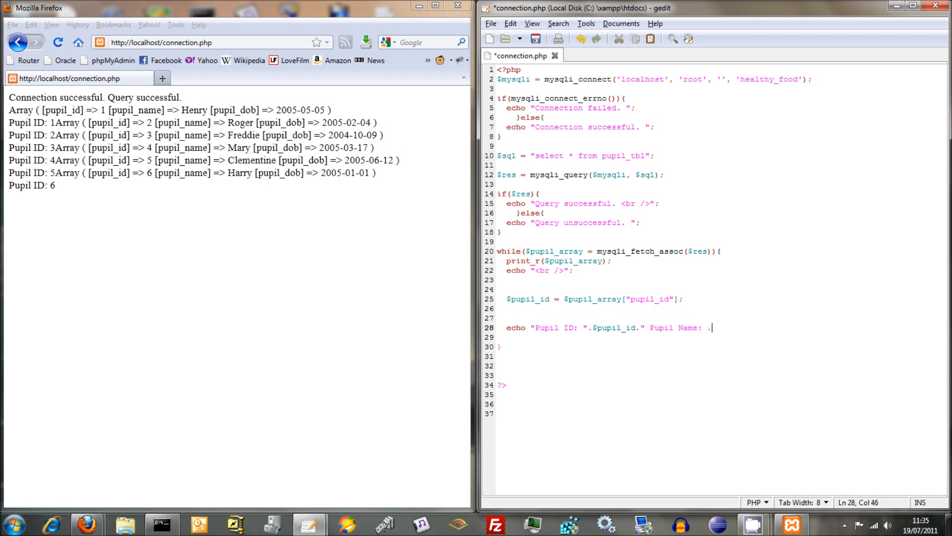
type("\"")
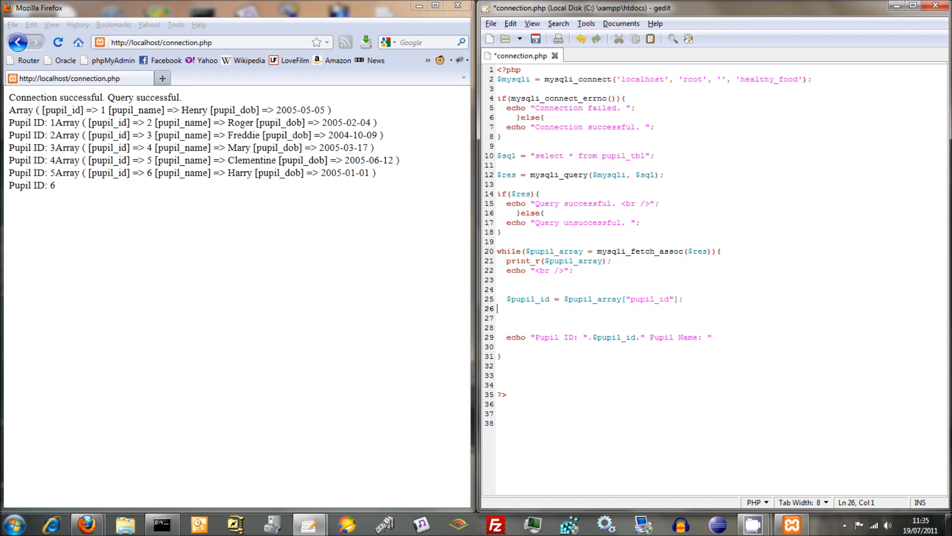
- Assign $pupil_name = $pupil_array["pupil_name"]; in the loop
type("$p")
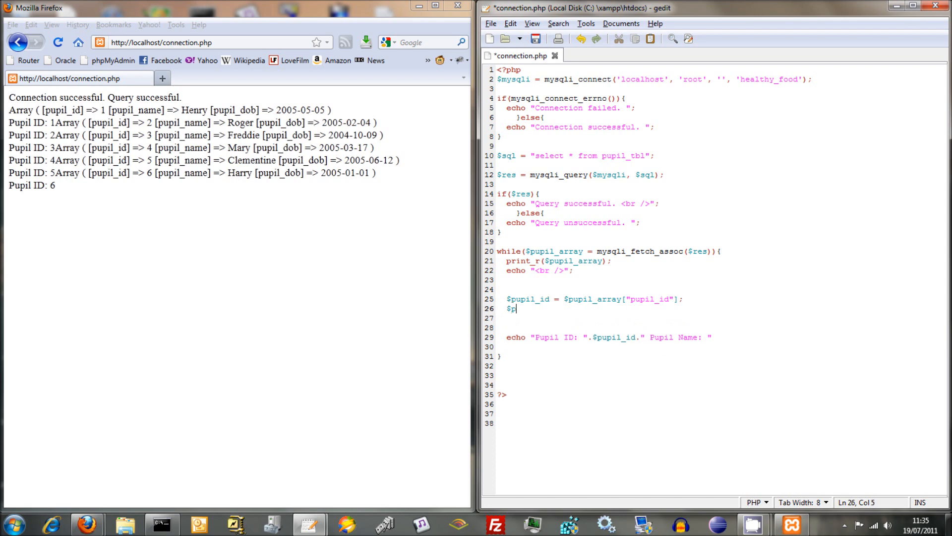
type("up")
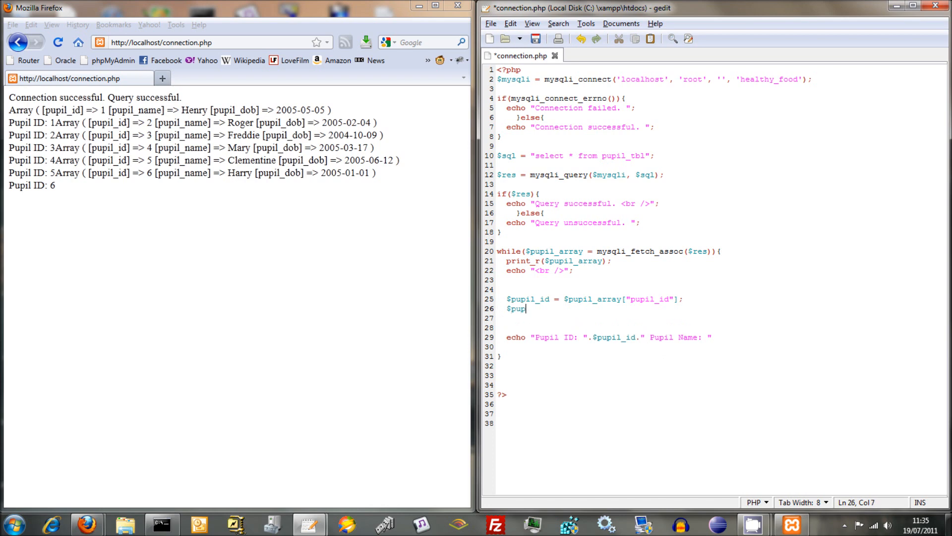
type("il_name =")
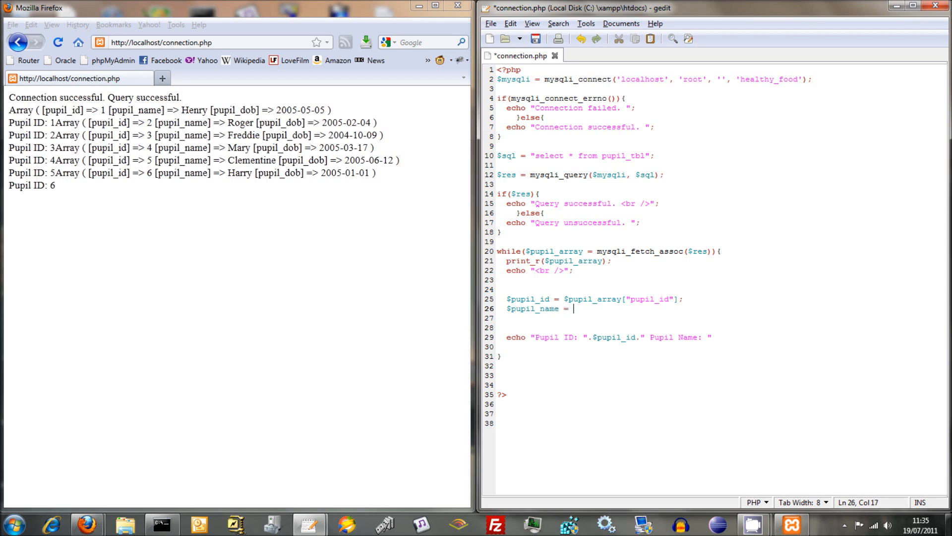
type("$pu")
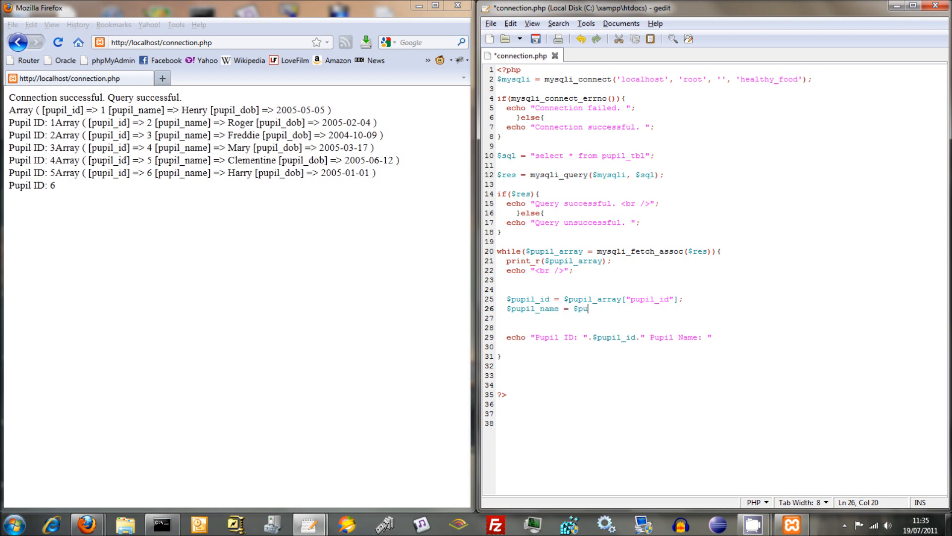
type("pli_a")
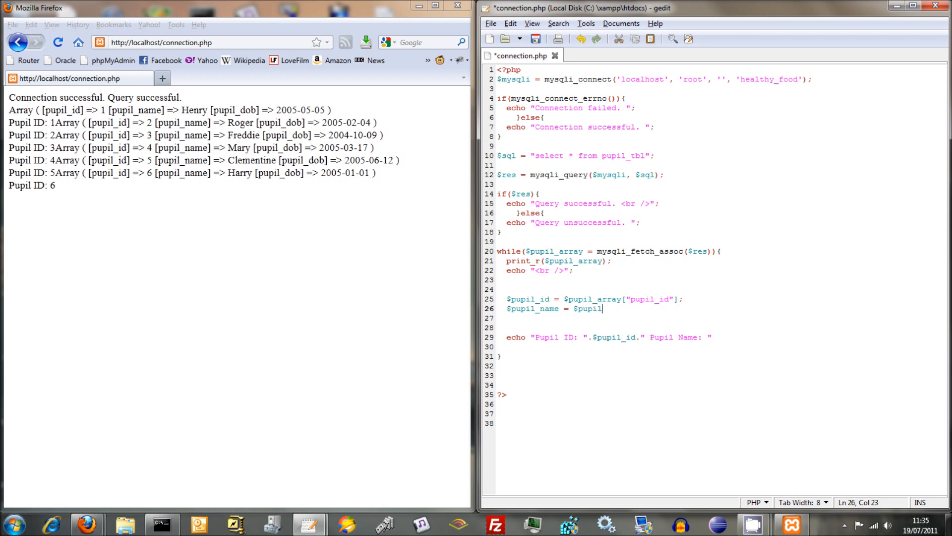
type("_array[\"")
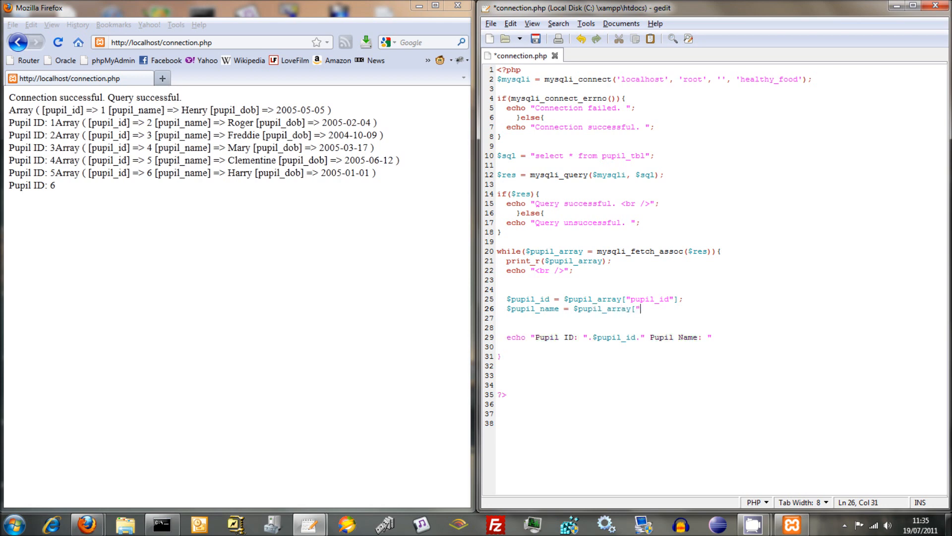
type("pupil_")
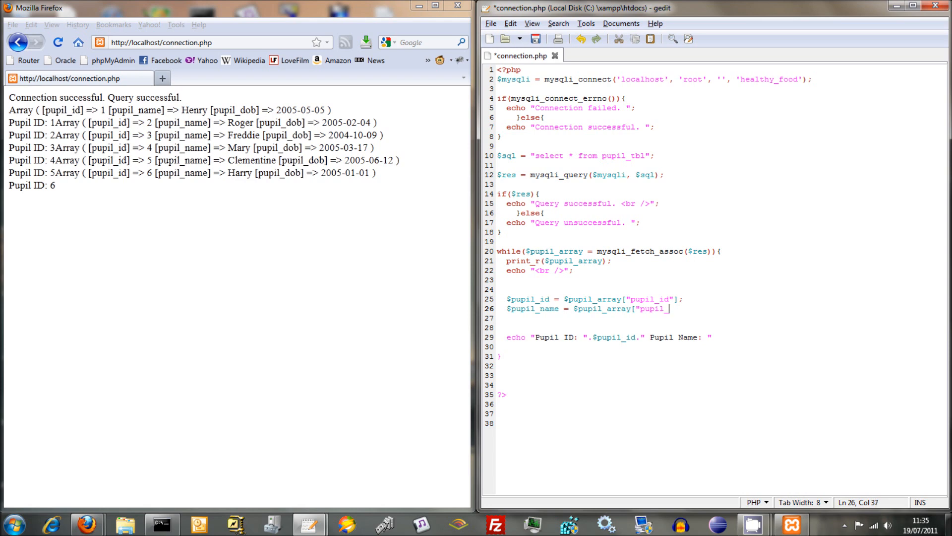
type("name\"")
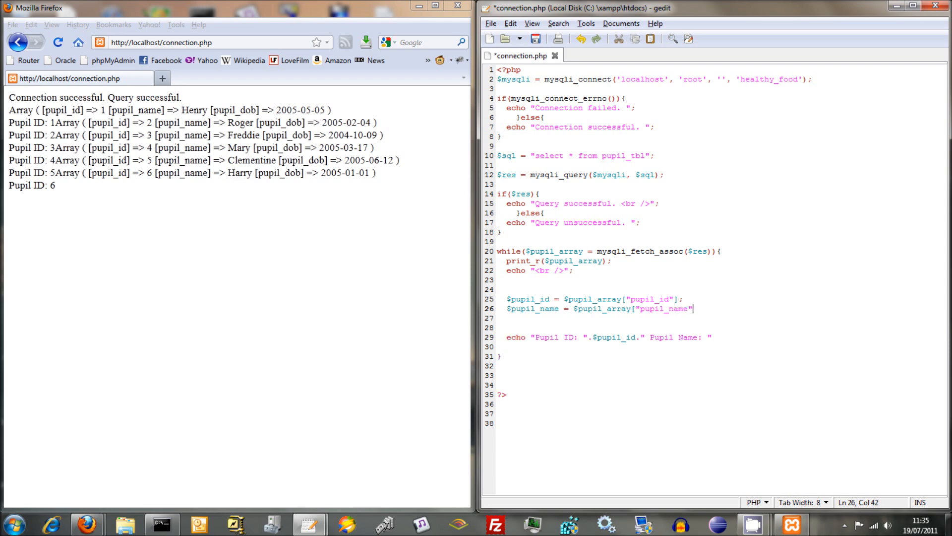
type("];")
type("$")
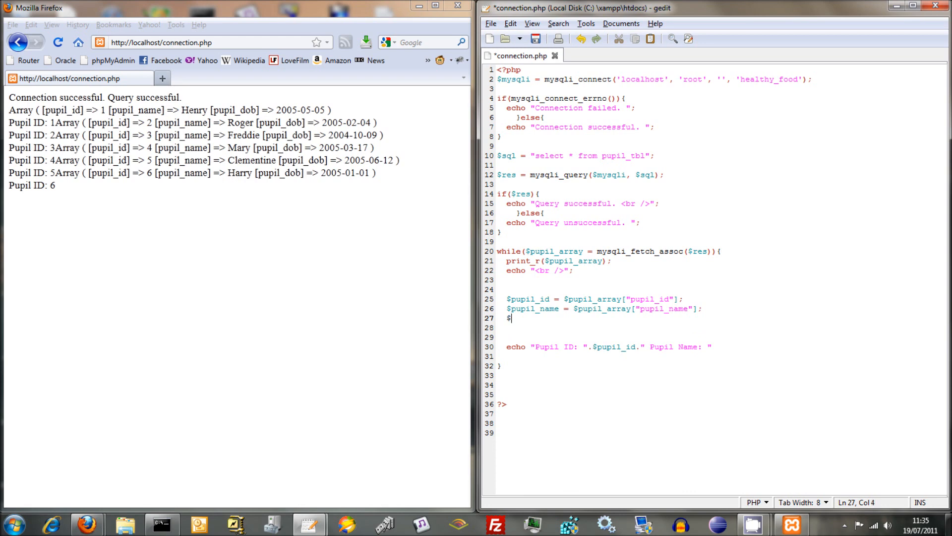
- Assign $pupil_dob = $pupil_array["pupil_dob"]; on line 27
type("pupil")
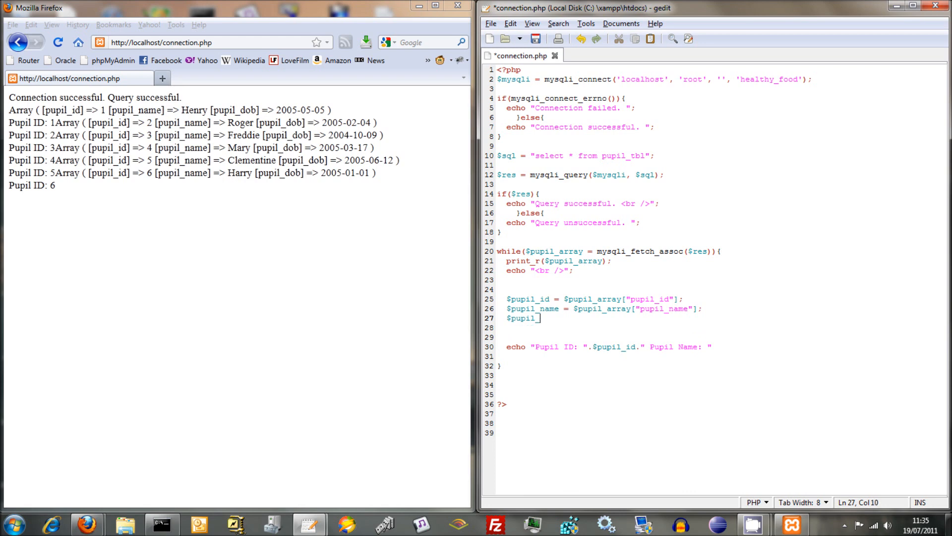
type("_dob =")
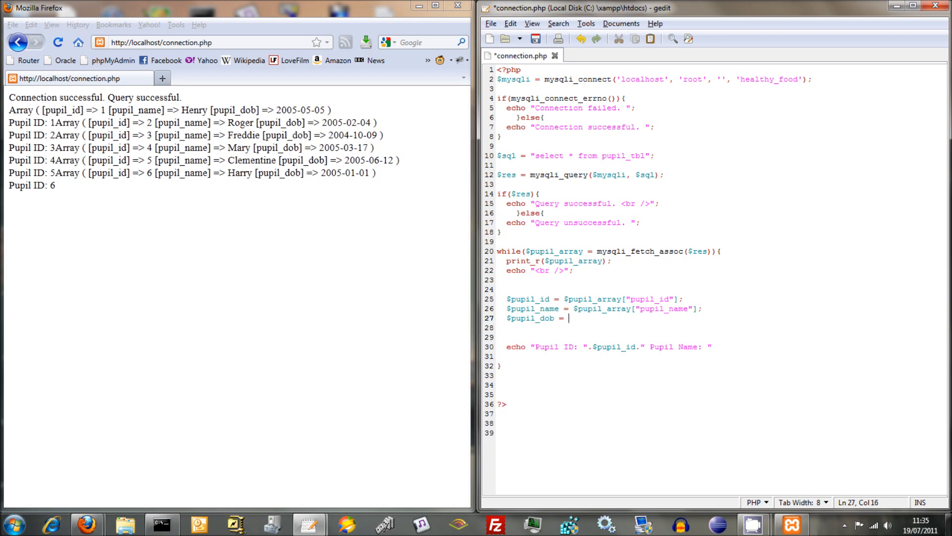
type("$pupil")
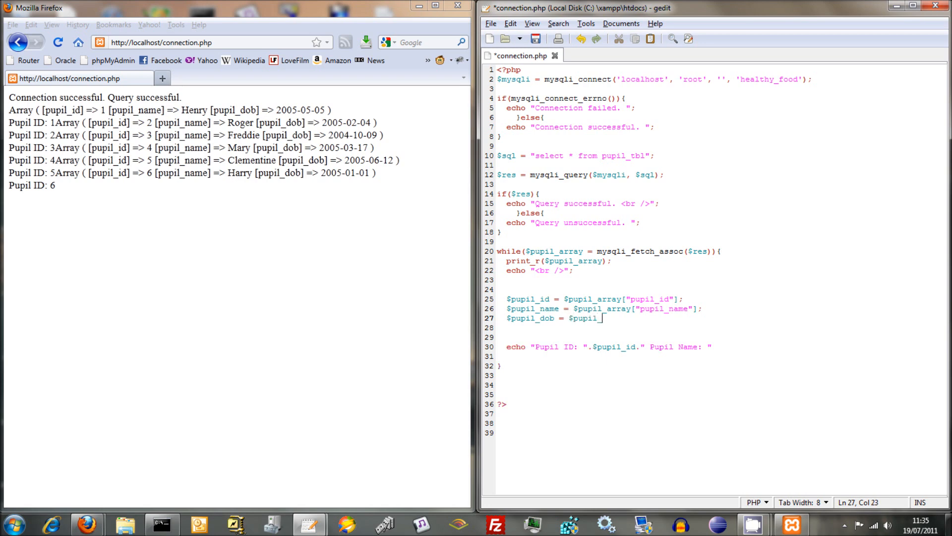
type("_array[\"")
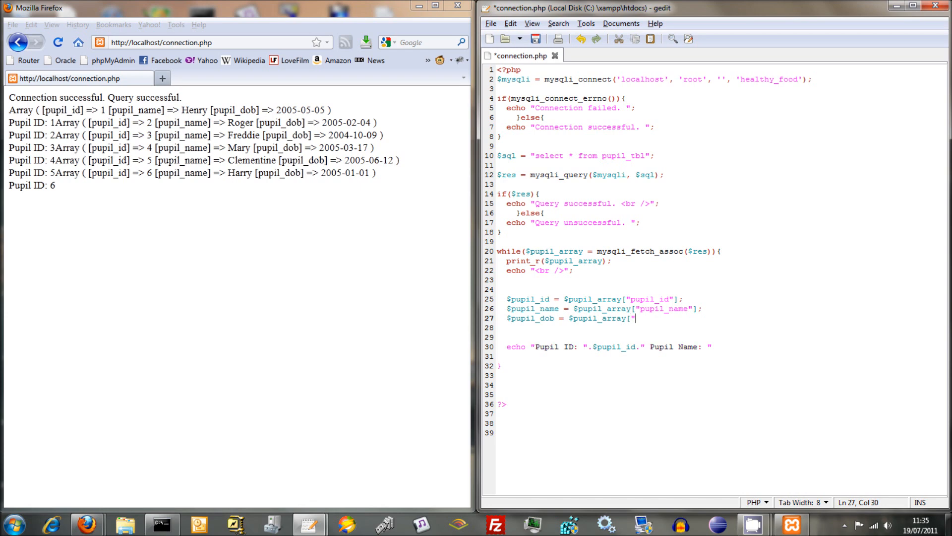
type("pupil_")
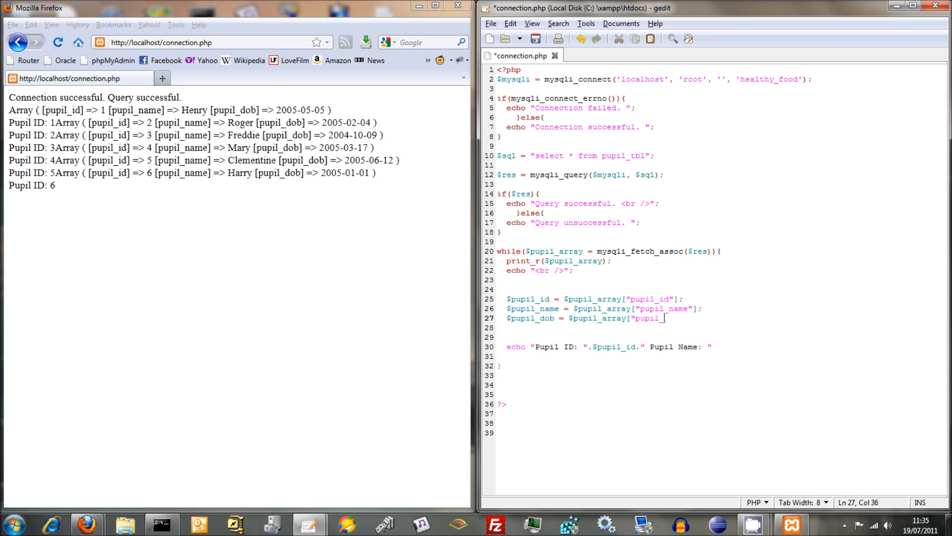
type("dob\"")
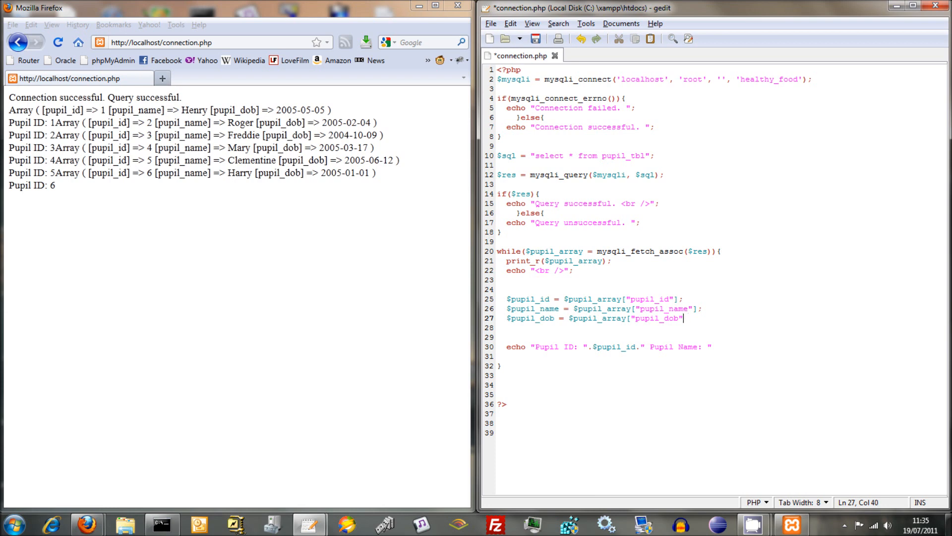
type(";")
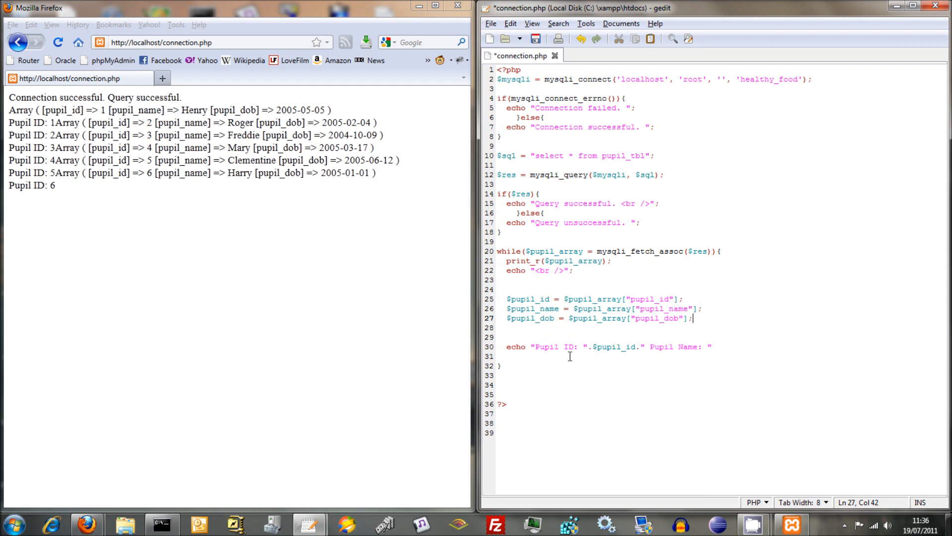
- Append .$pupil_name." Date of Birth" to the end of the echo line
left_click(548, 298)
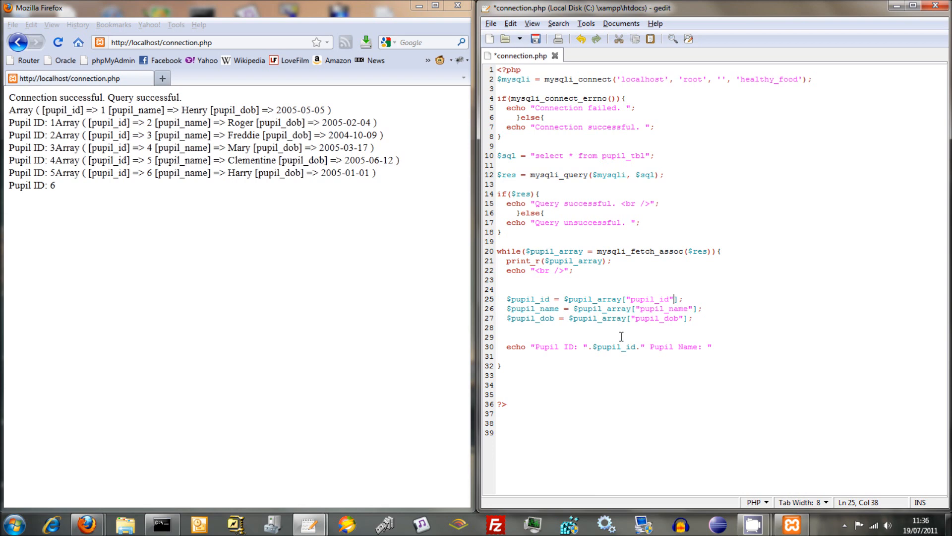
mouse_move(655, 305)
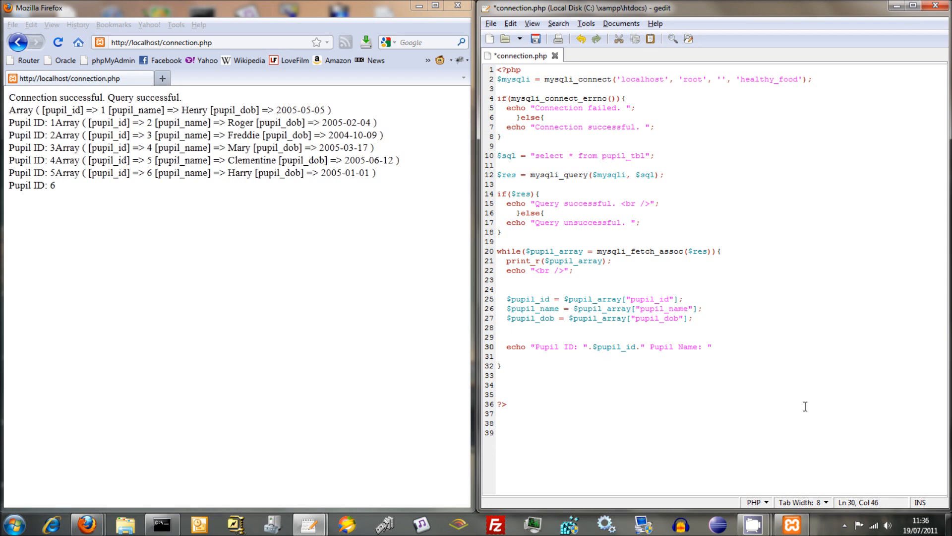
type(".")
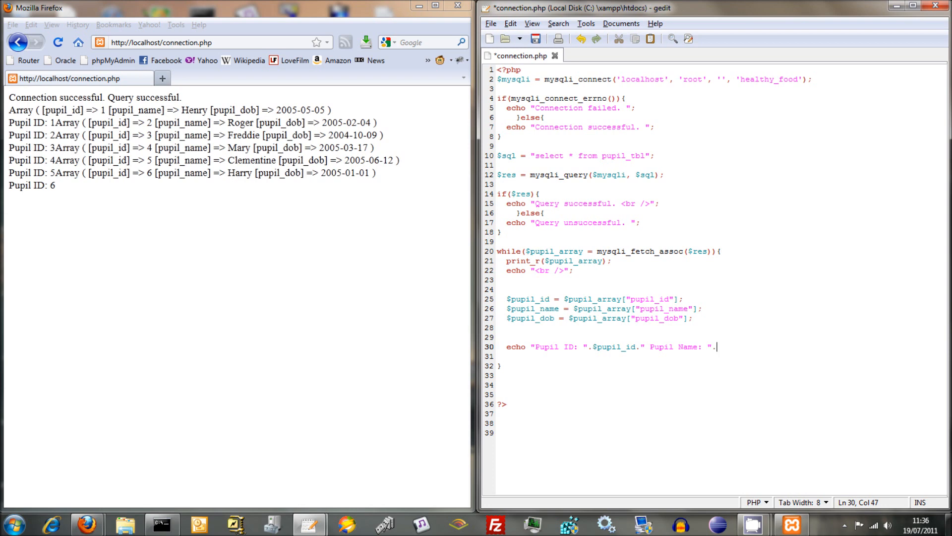
type("$pupil")
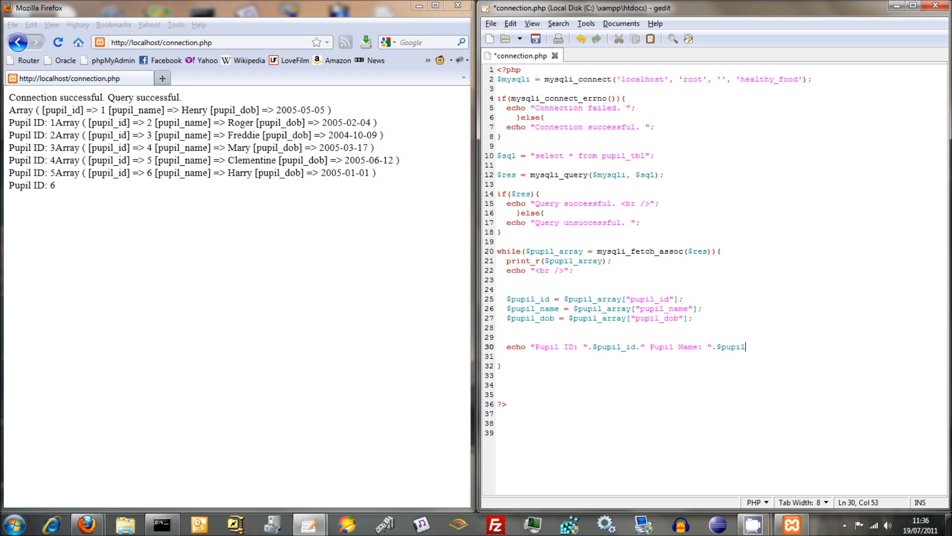
type("_name.")
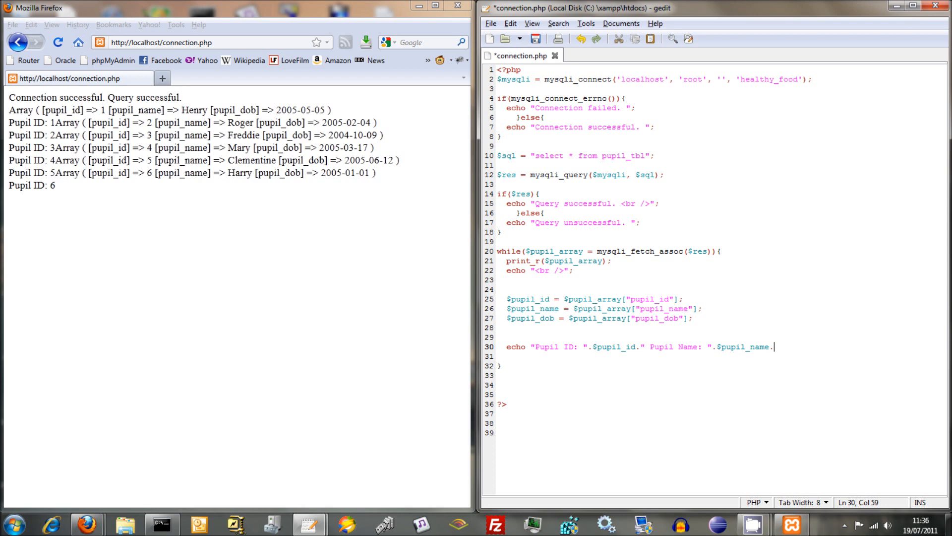
type("\"")
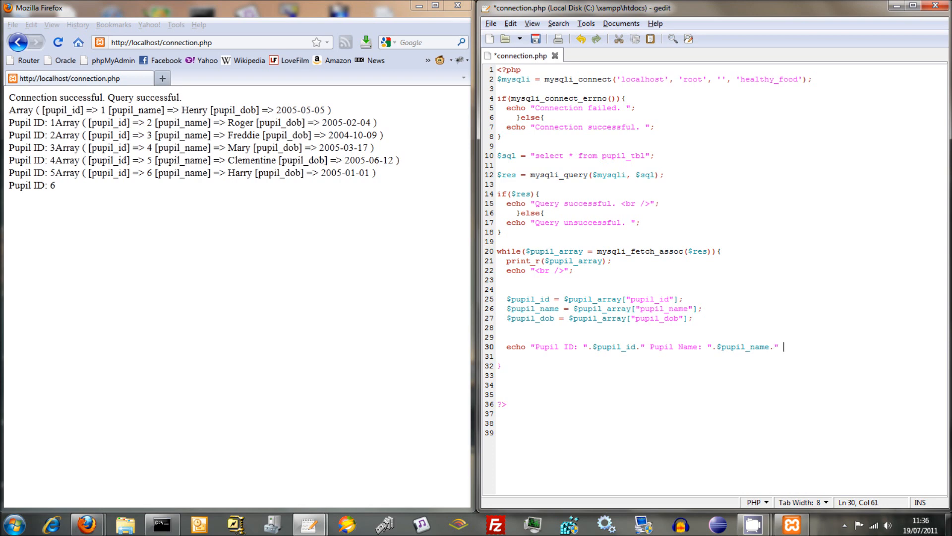
type("Da")
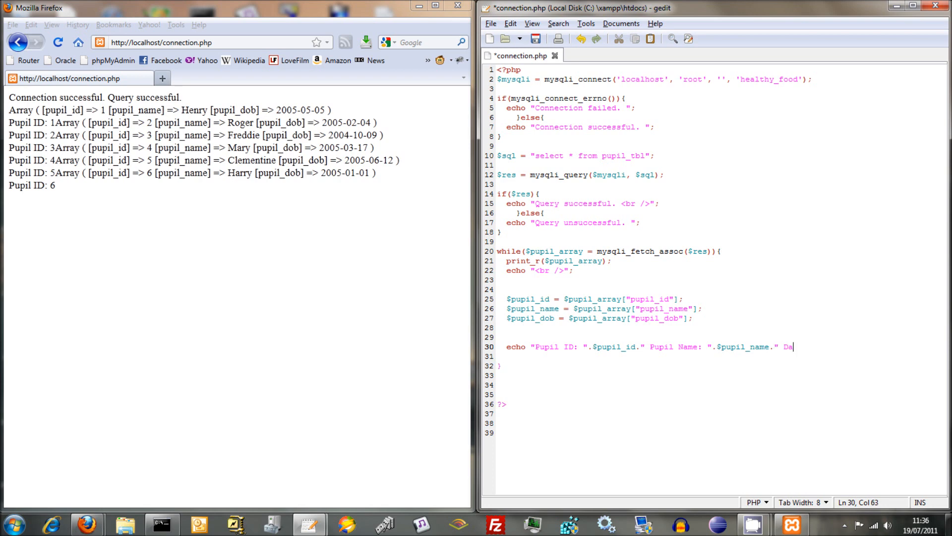
type("te of Birth:")
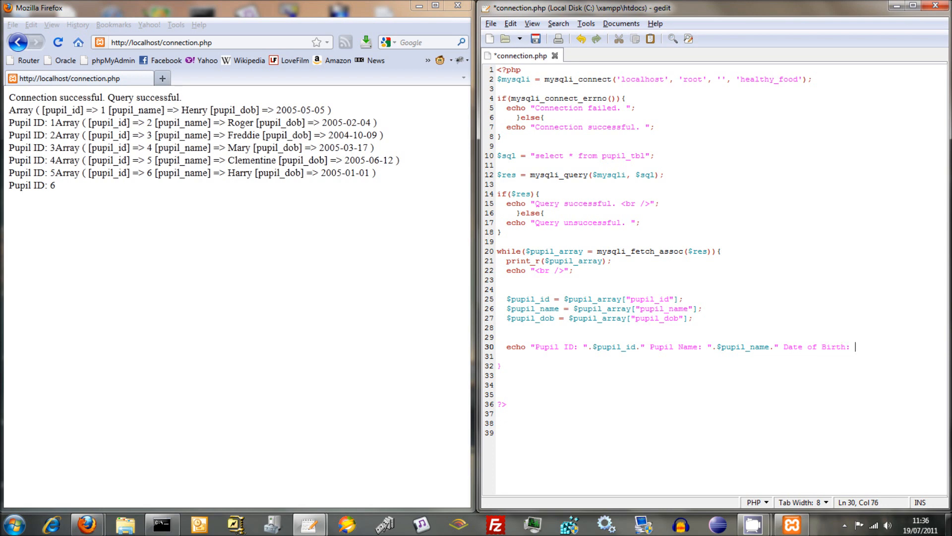
- Finish the echo with .$pupil_dob."<br />"; so each pupil ends on a new line
type(".")
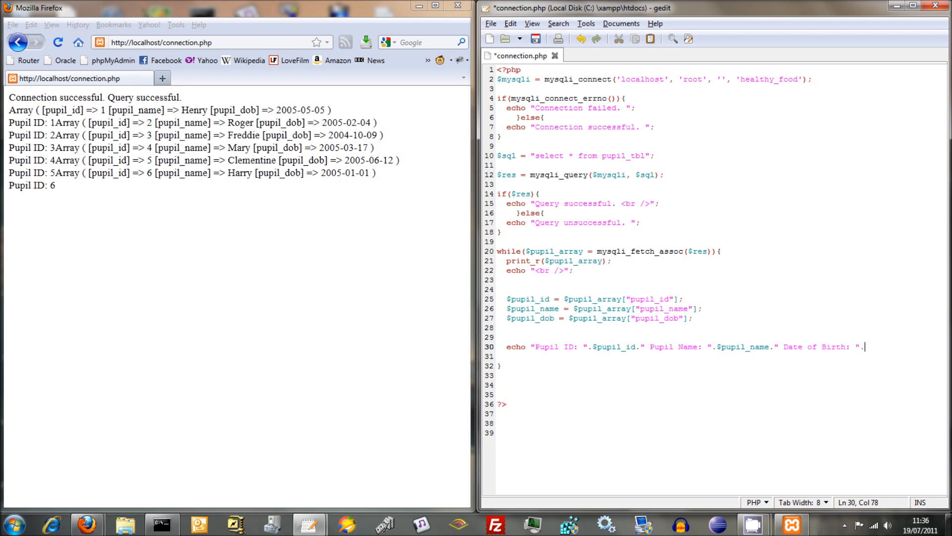
type("$pu")
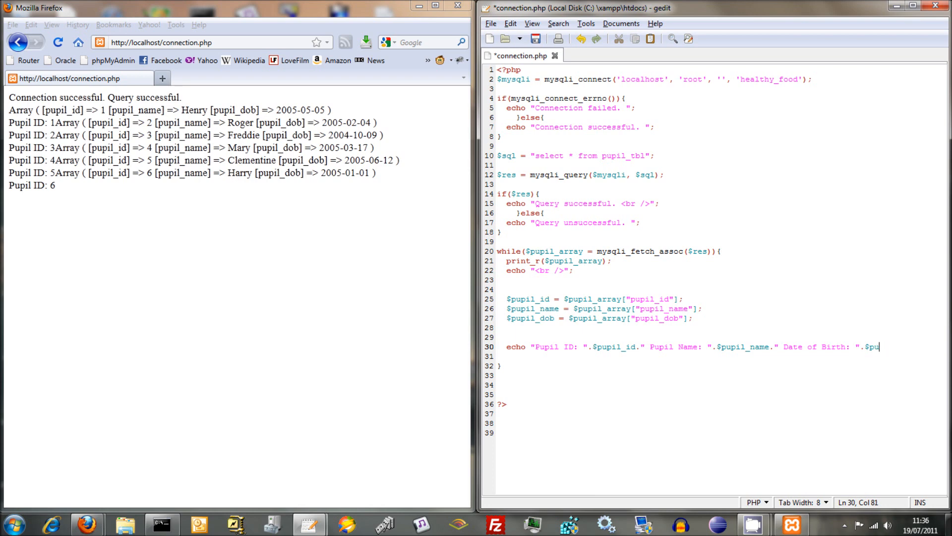
type("pil_d")
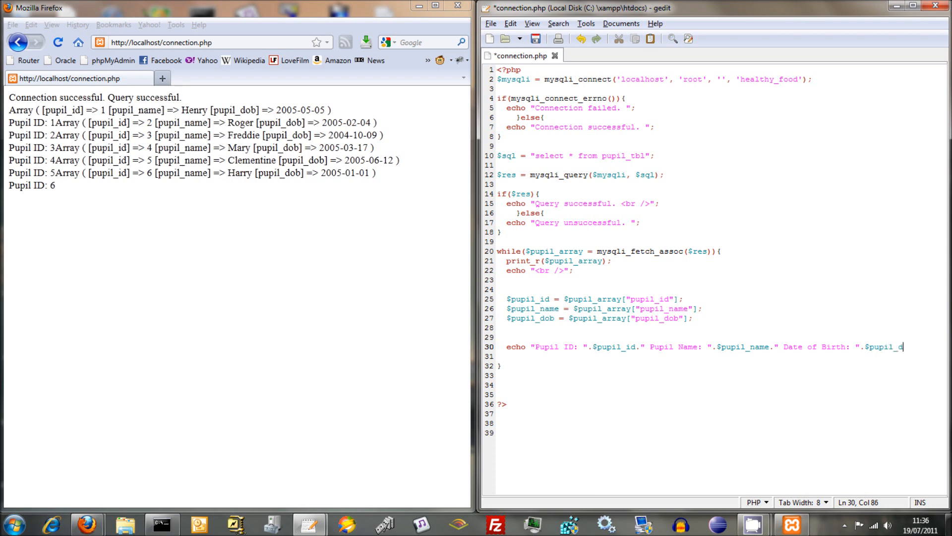
type("ob.\"")
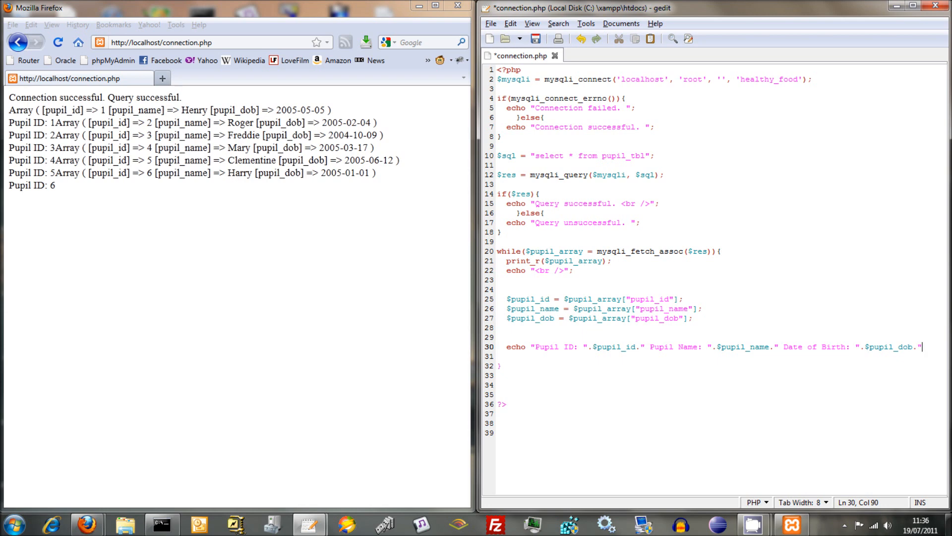
type("<br /")
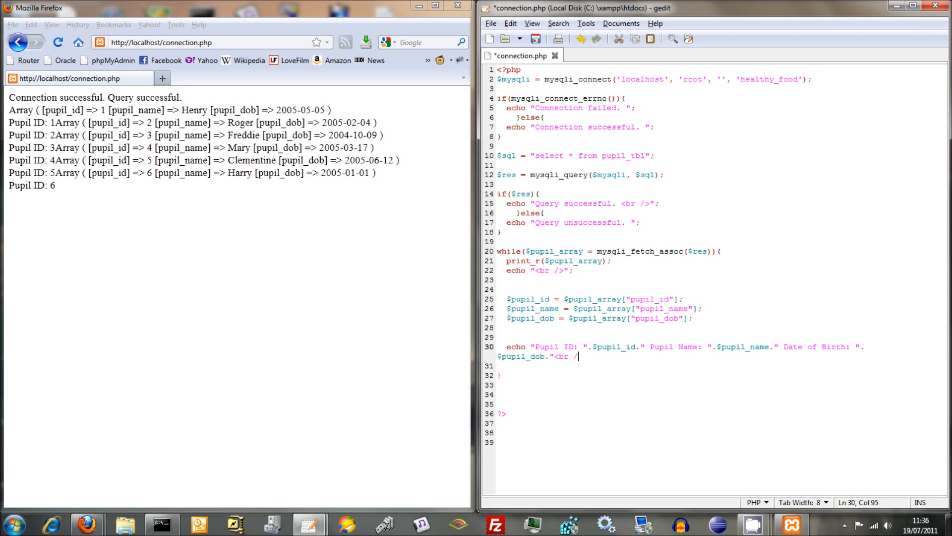
type(">\";")
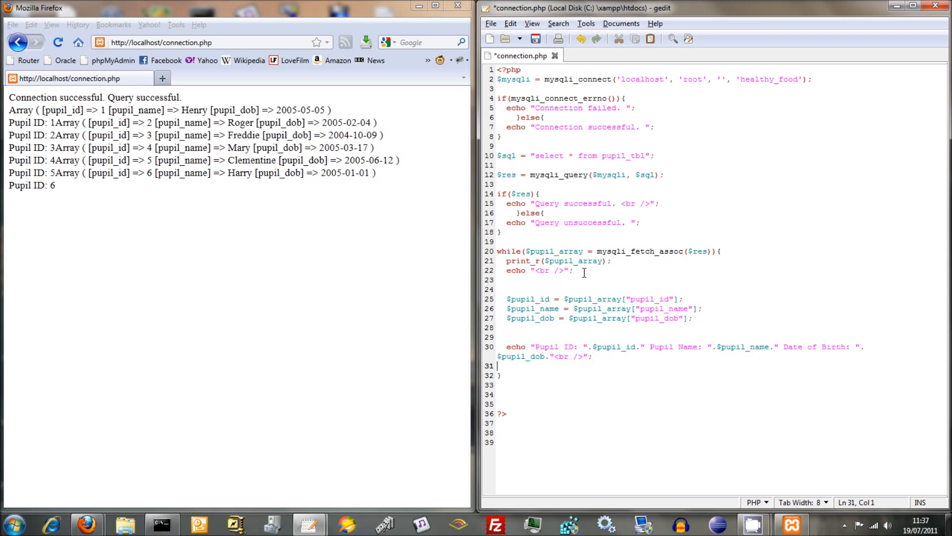
- Delete the print_r and echo "<br />" debug lines from the top of the while loop
left_click_drag(503, 261, 575, 270)
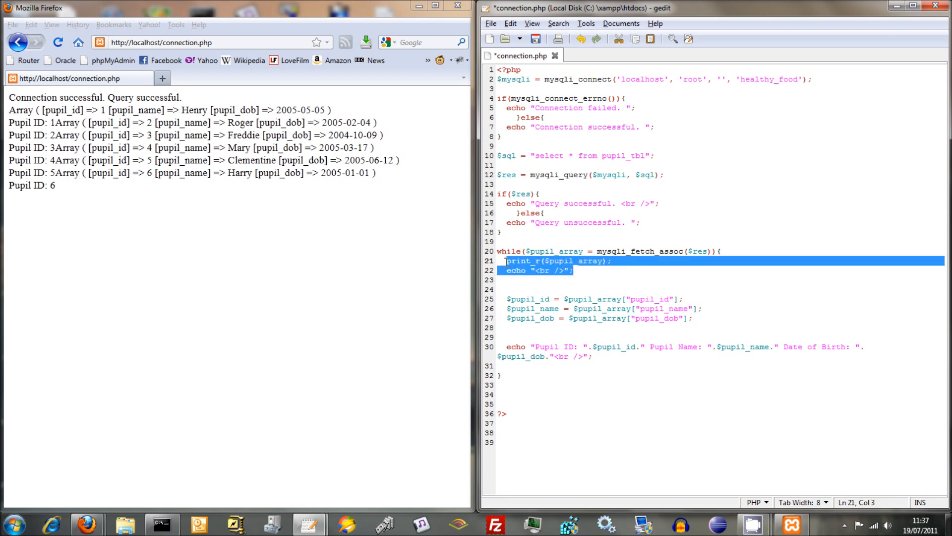
key("Delete")
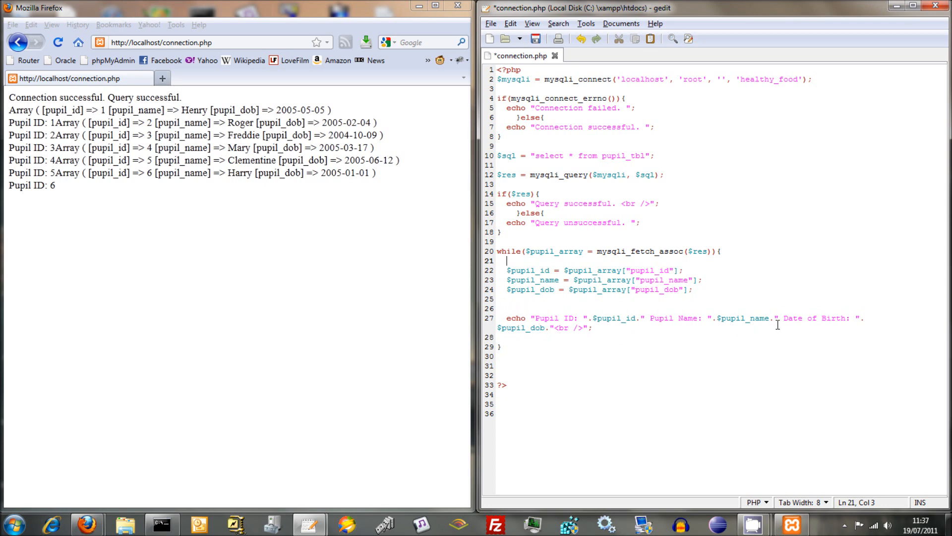
left_click(783, 317)
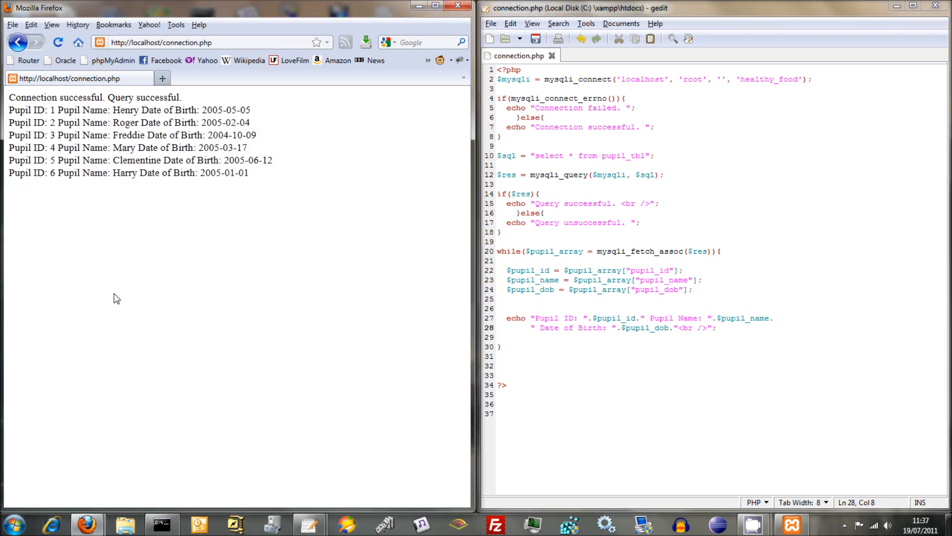
mouse_move(243, 151)
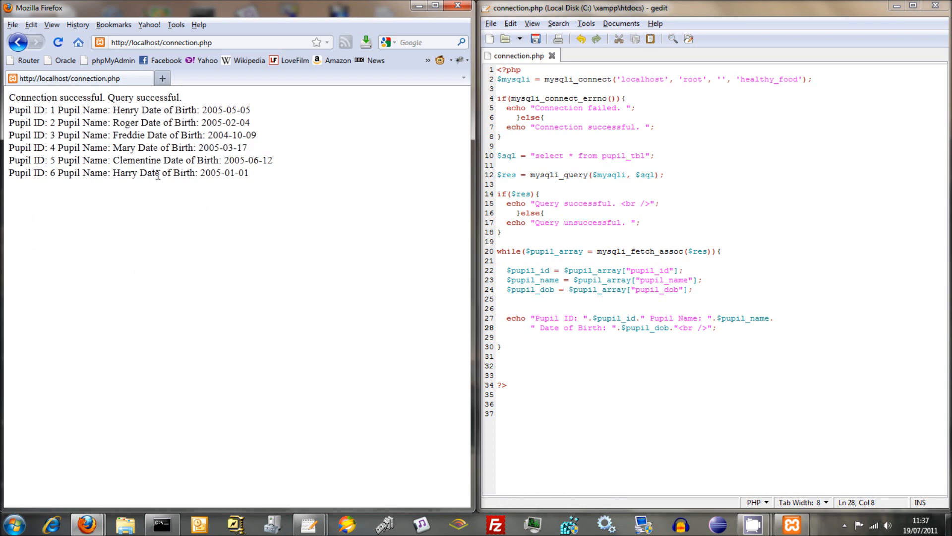
mouse_move(39, 307)
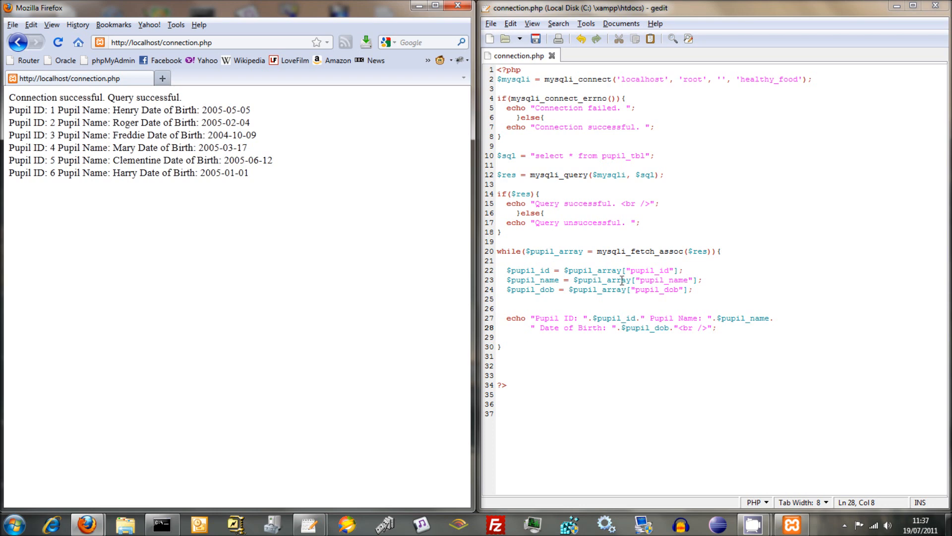
mouse_move(602, 254)
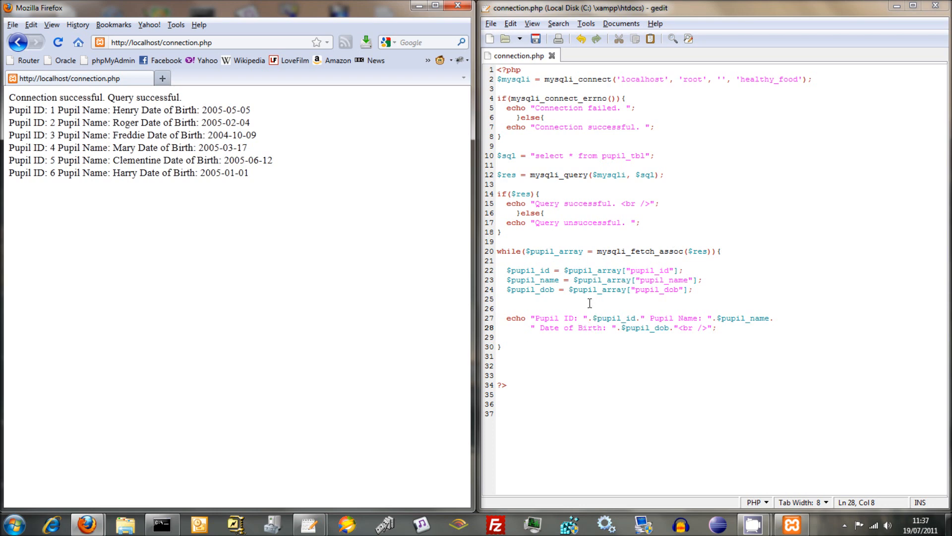
mouse_move(572, 266)
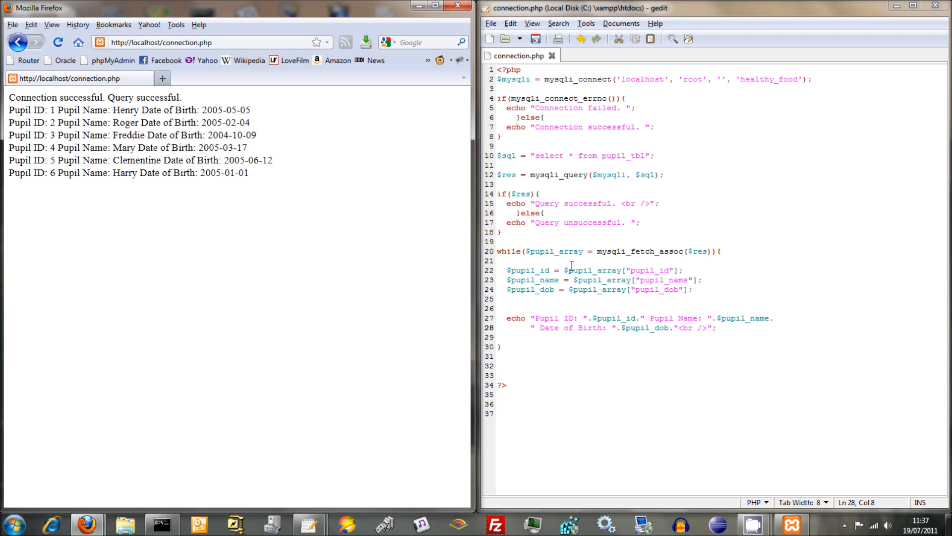
mouse_move(617, 312)
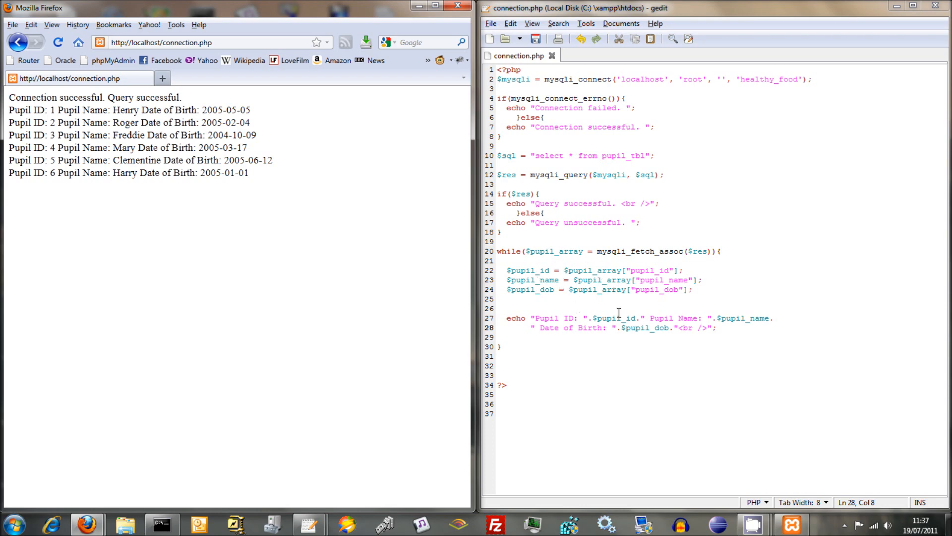
mouse_move(605, 352)
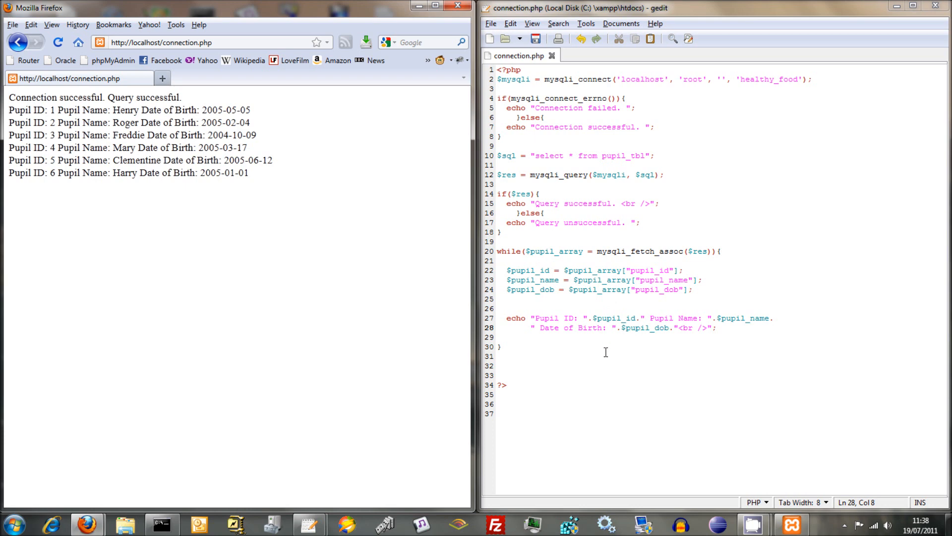